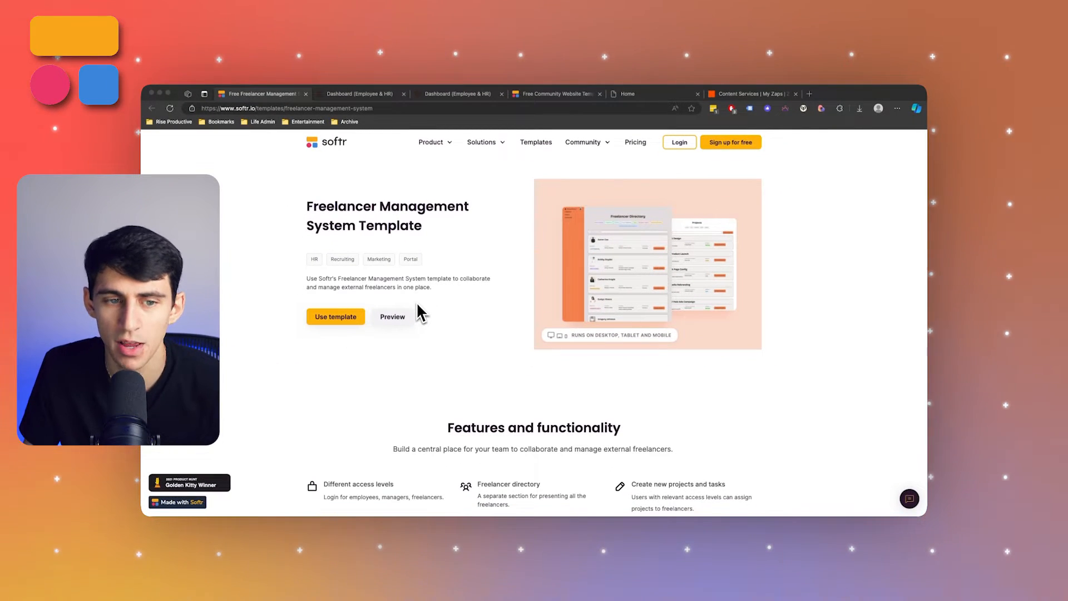
Step: Start an app from the freelancer template with Airtable as primary data source, copying its base
scroll(down, 3)
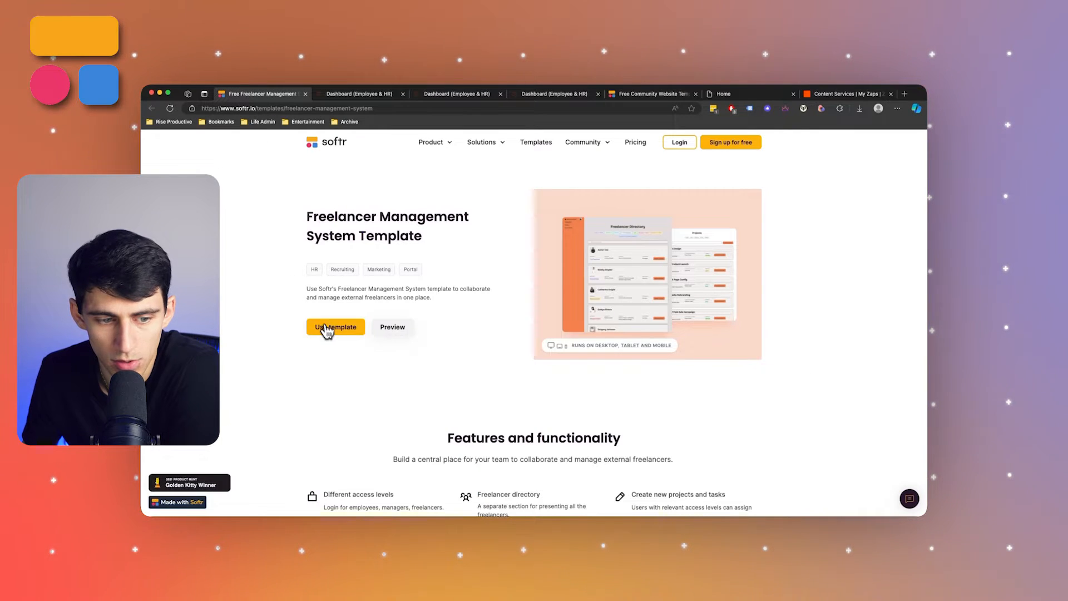
click(334, 327)
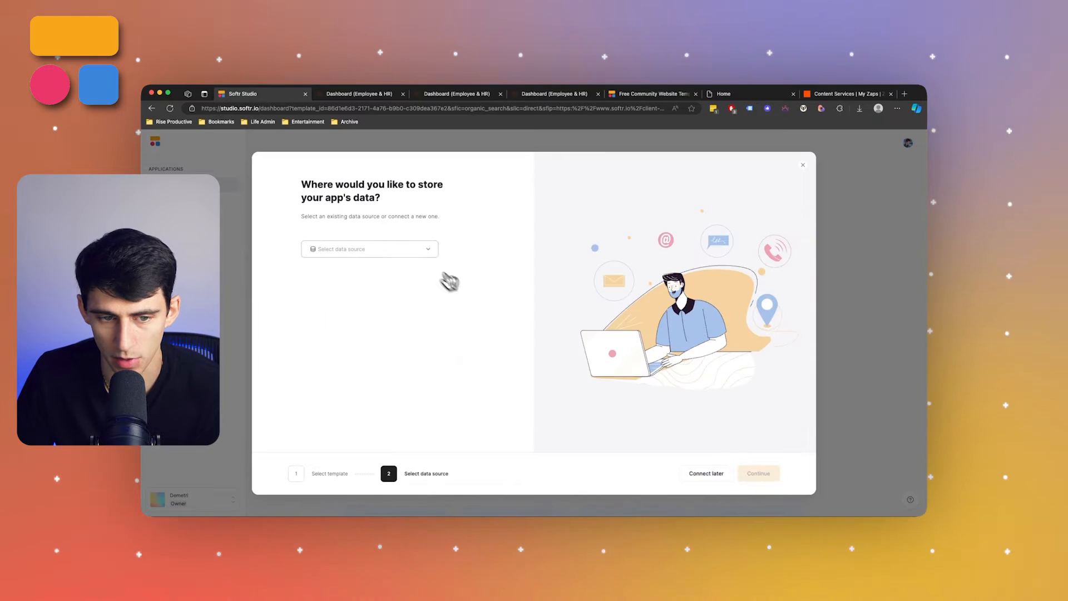
click(369, 249)
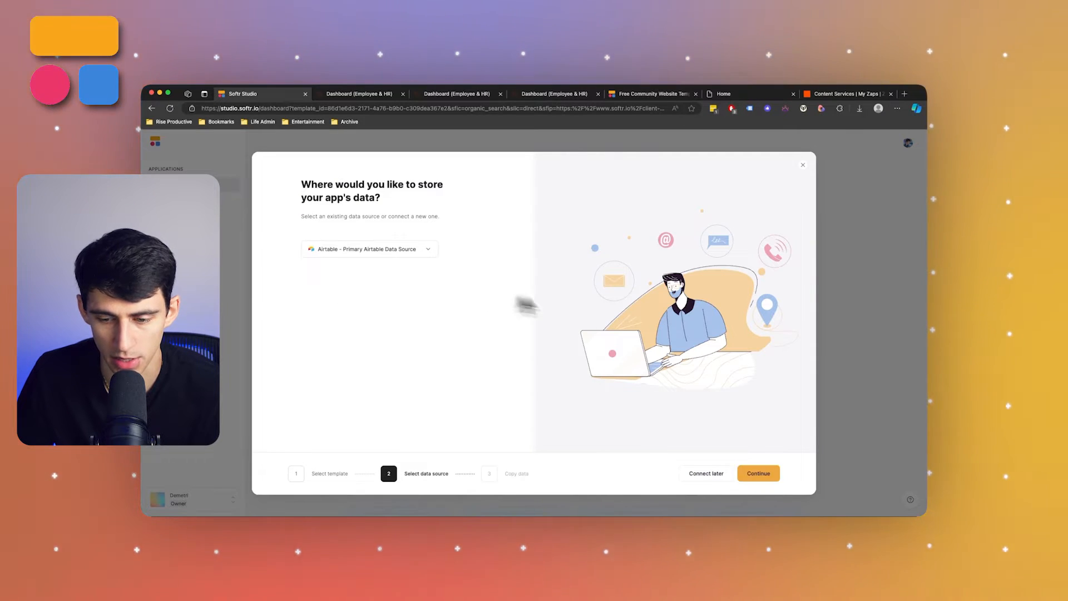
click(758, 473)
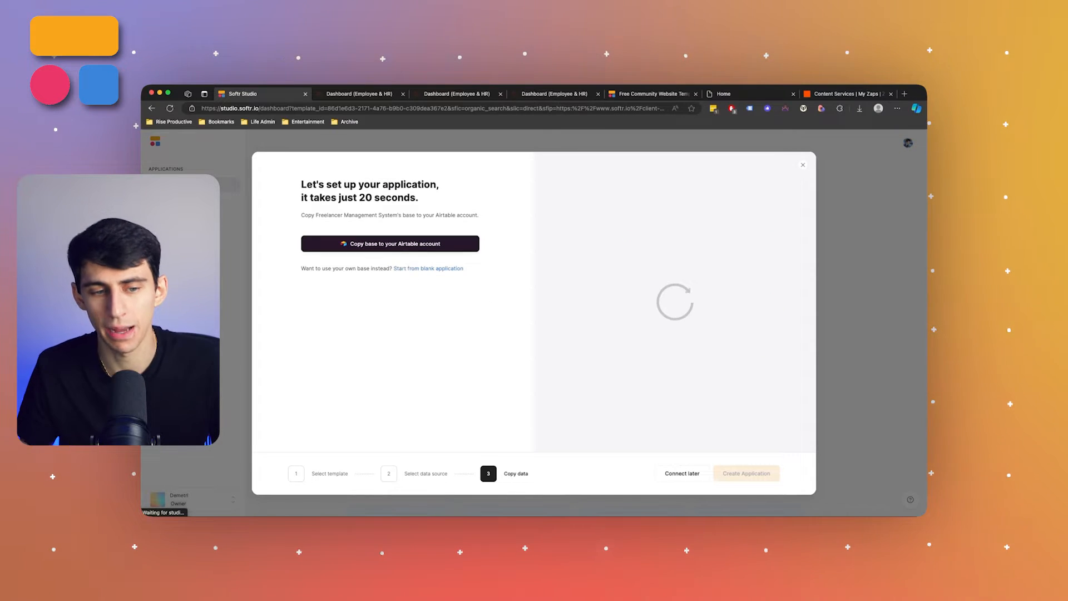
click(389, 243)
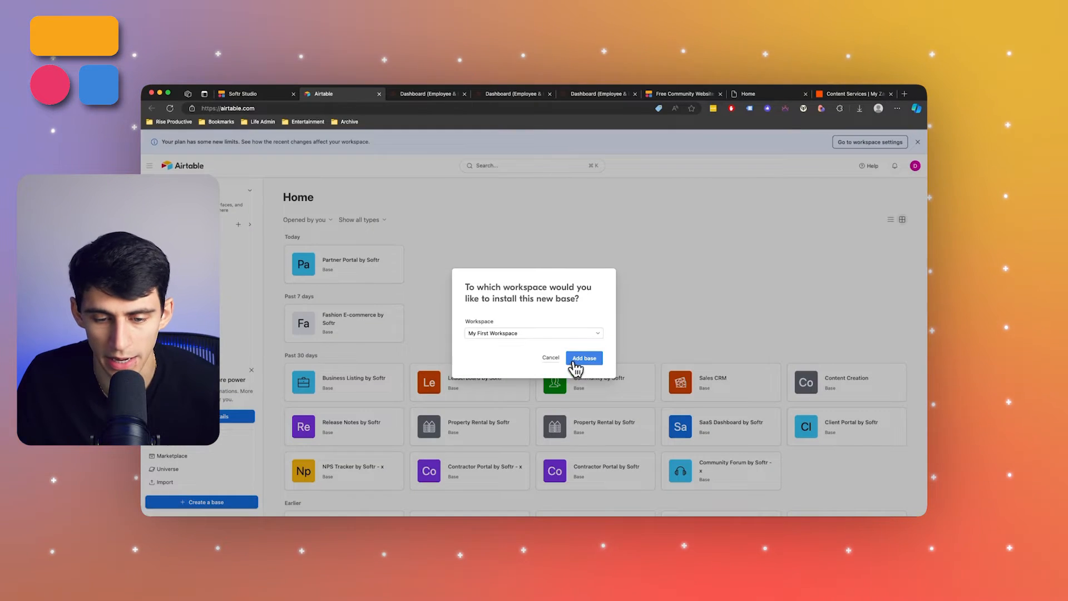
Step: Add the base to My First Workspace and browse its Freelancers, Invoices and Feedback tables
click(583, 357)
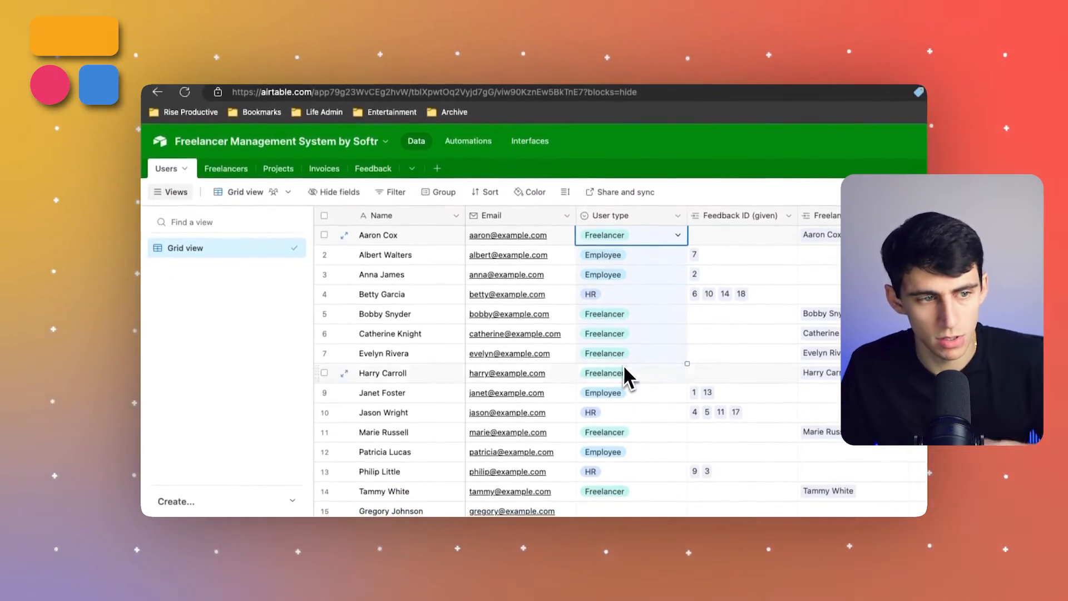
click(212, 168)
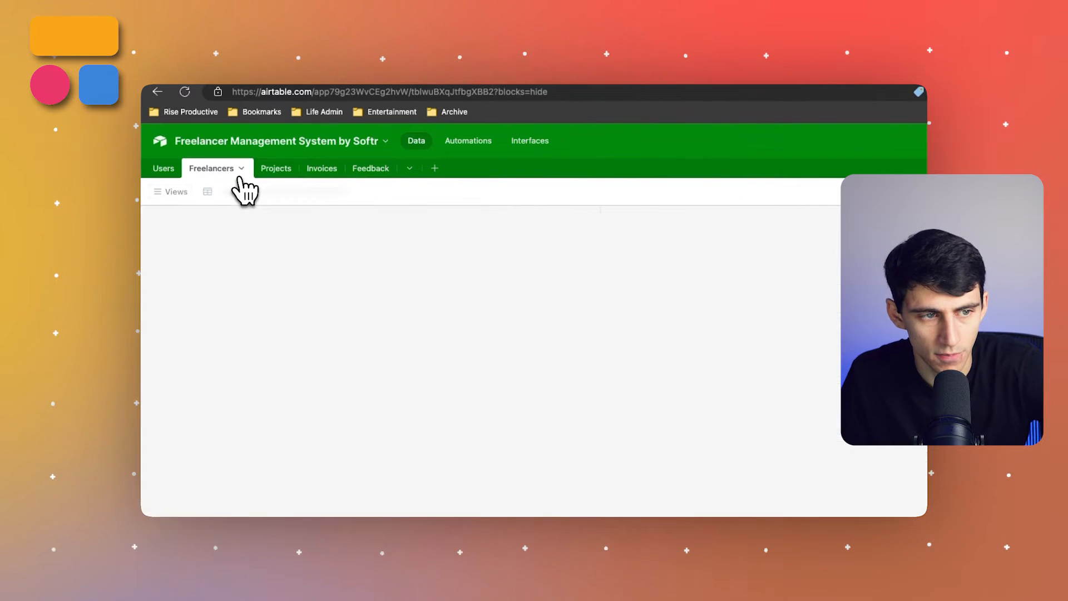
click(309, 168)
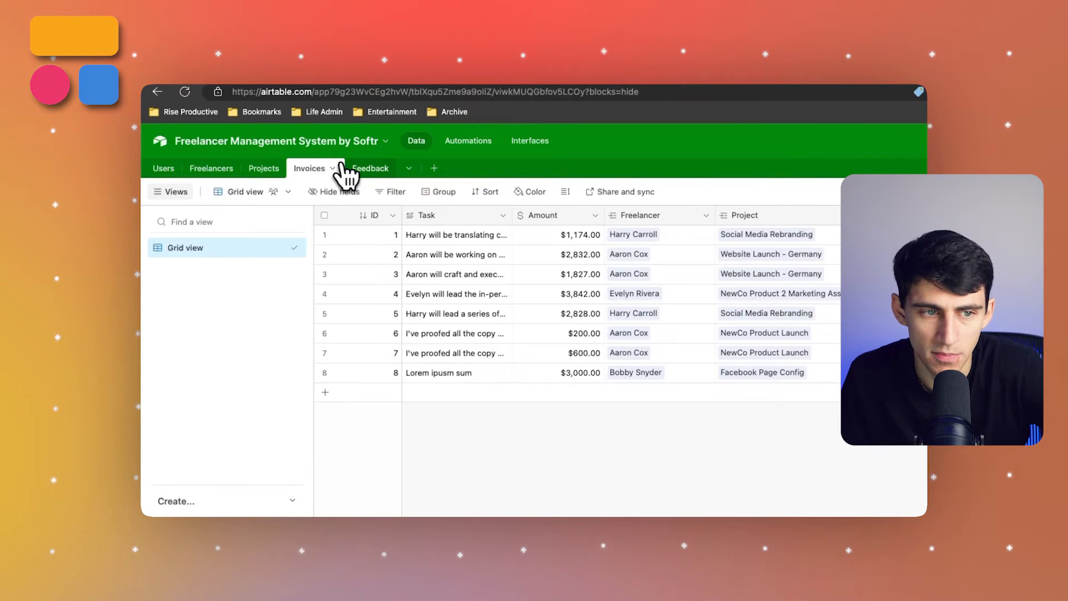
click(358, 168)
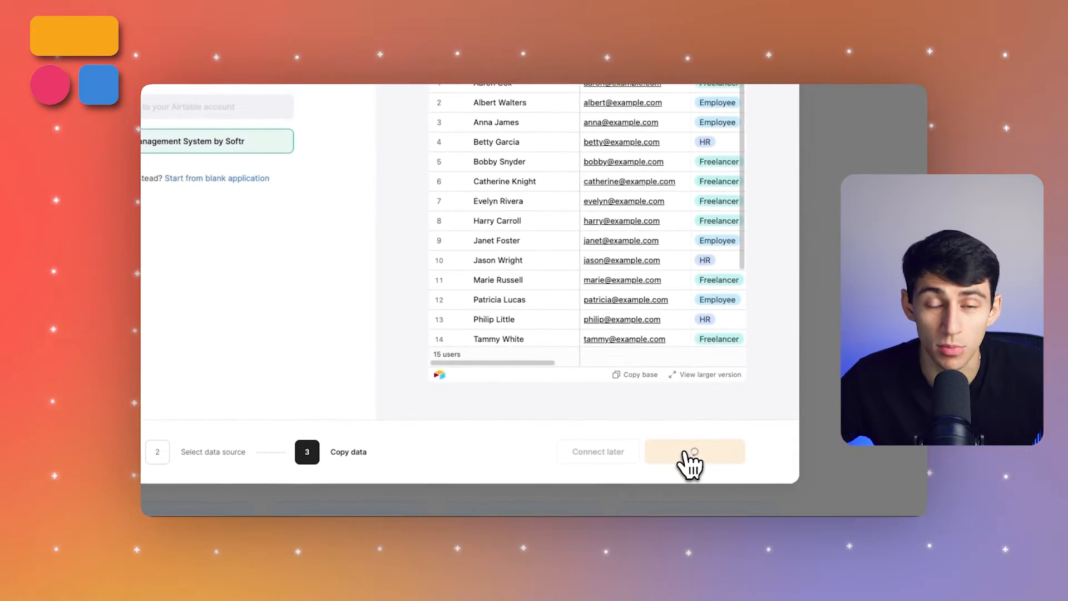
Step: Create the application and inspect the Freelancer Directory list's Source and Visibility settings
click(693, 451)
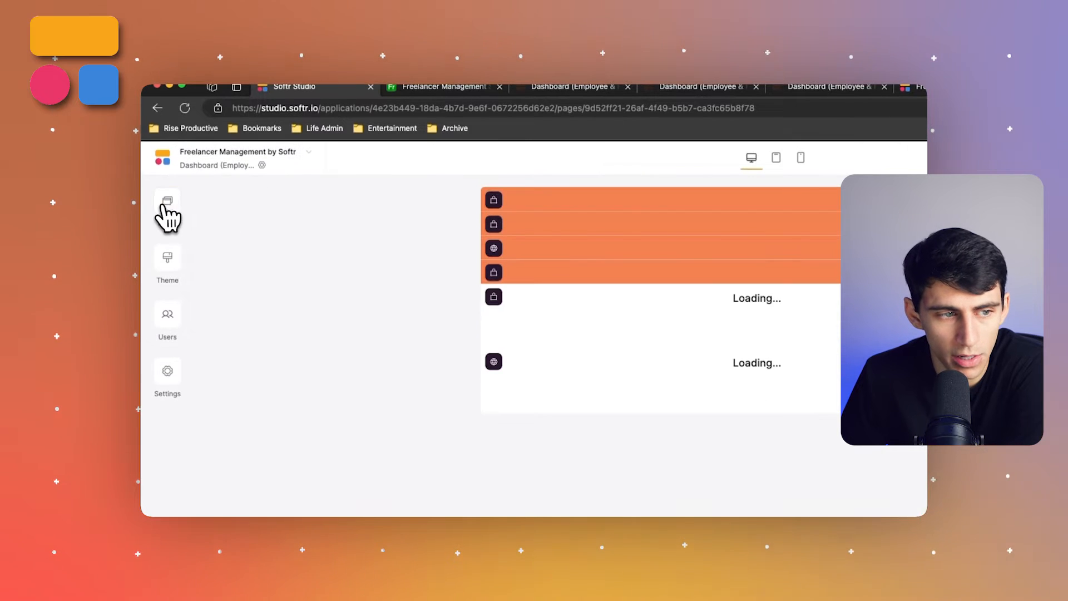
click(167, 200)
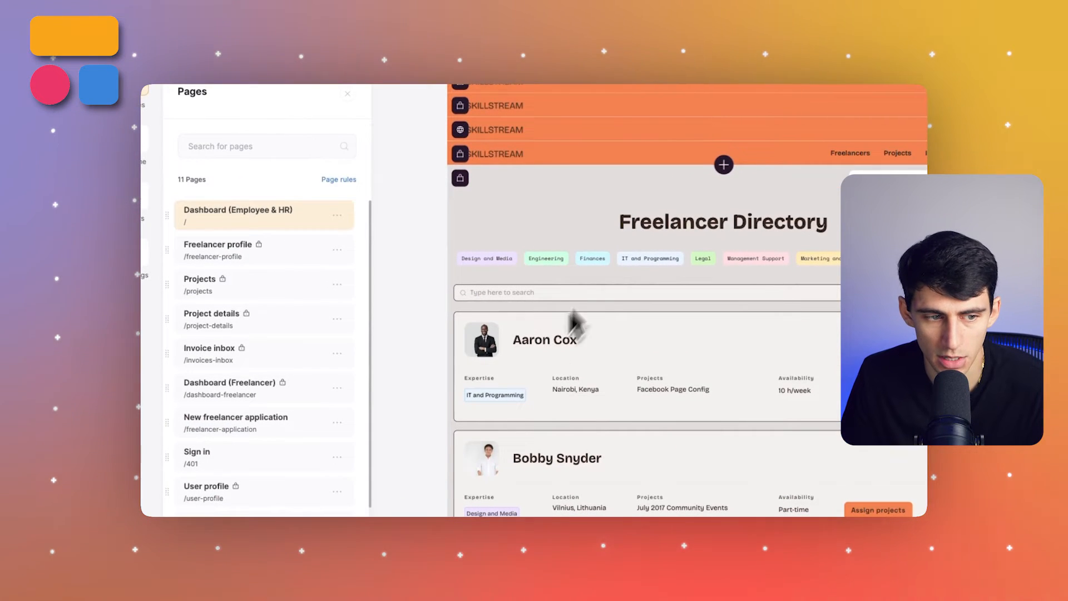
mouse_move(514, 262)
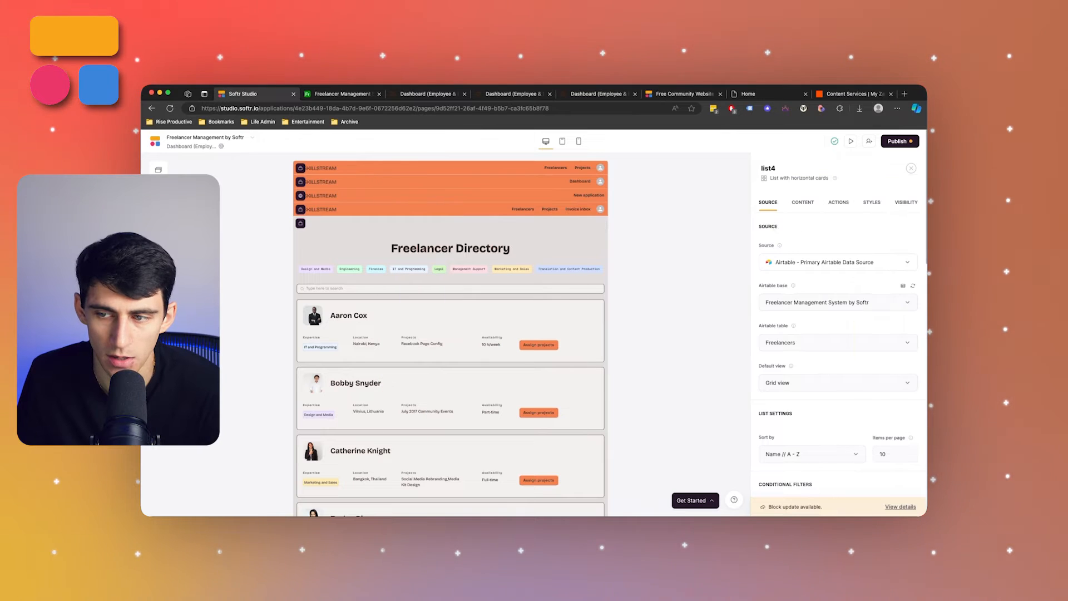
click(905, 202)
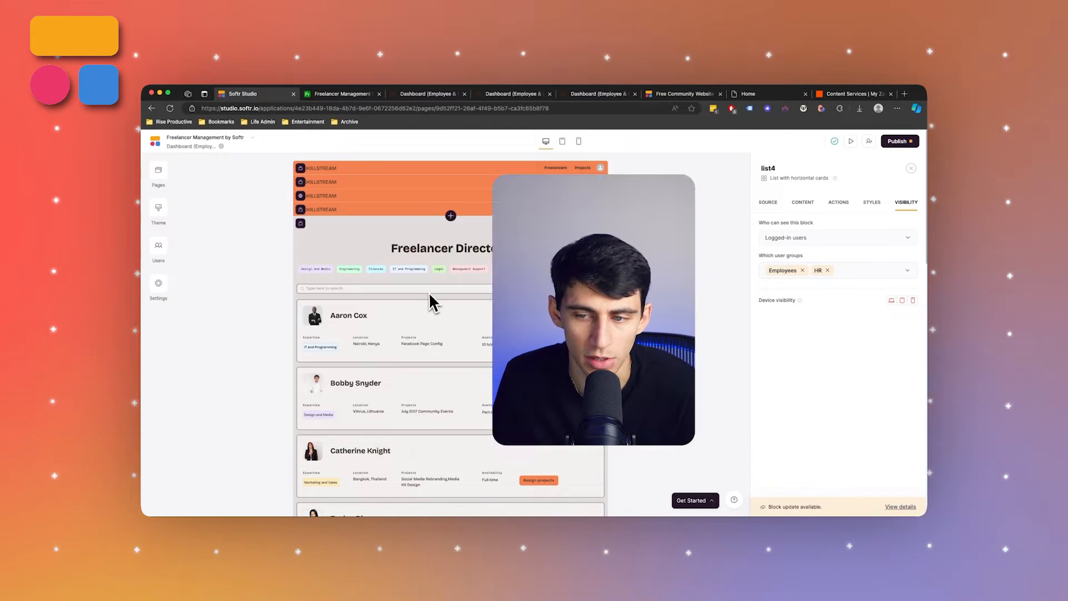
scroll(down, 3)
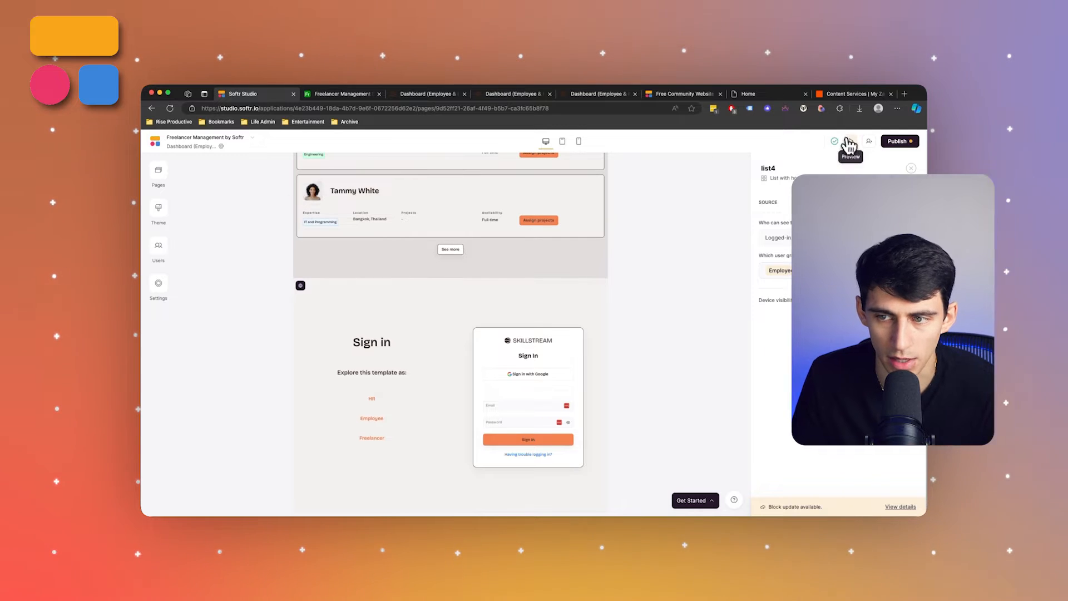
click(849, 142)
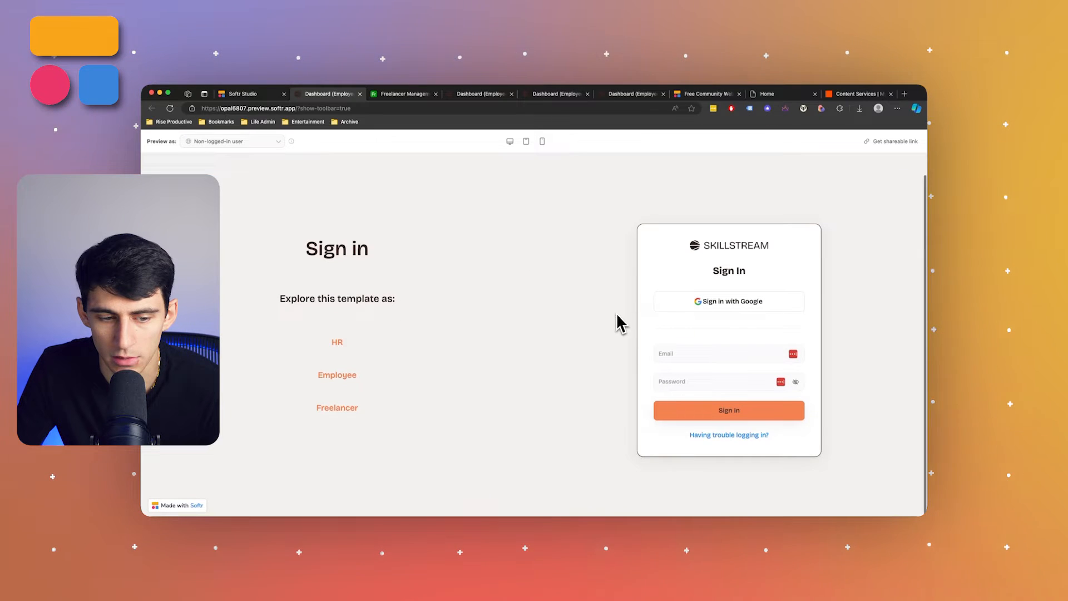
click(231, 140)
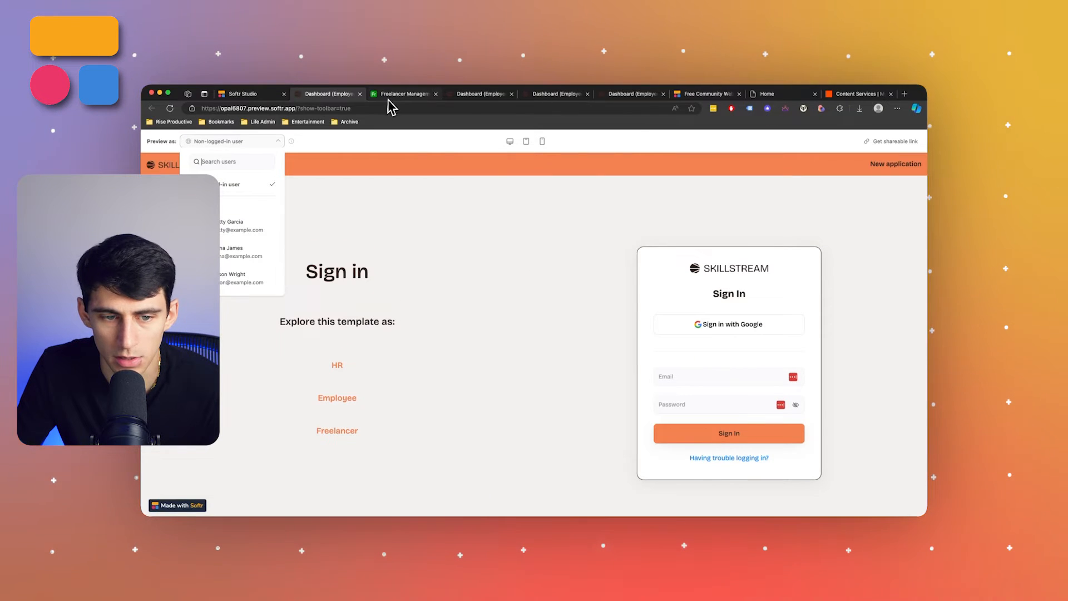
click(403, 94)
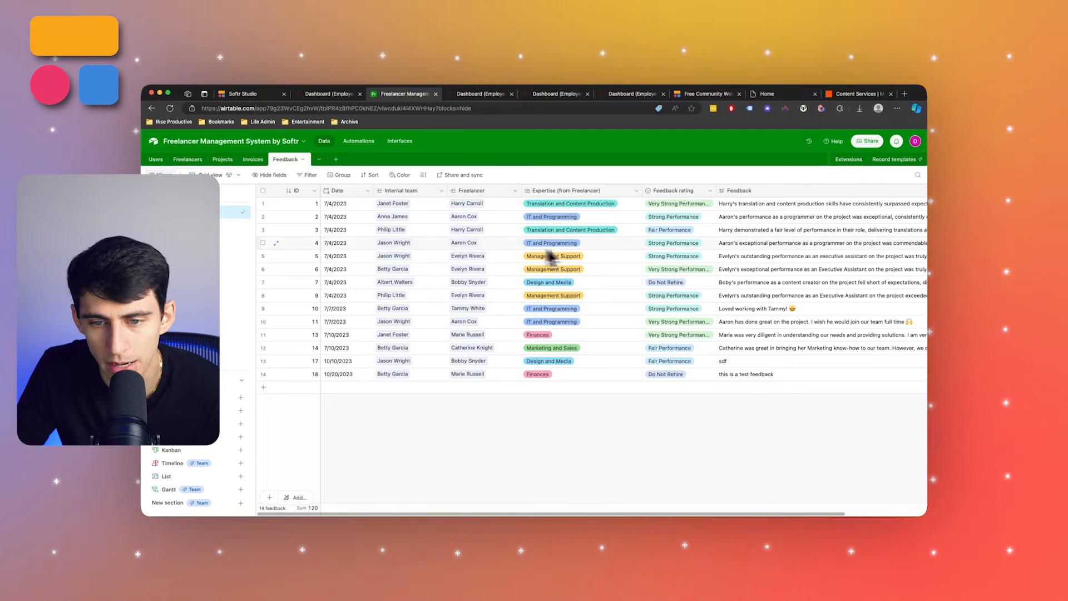
click(159, 158)
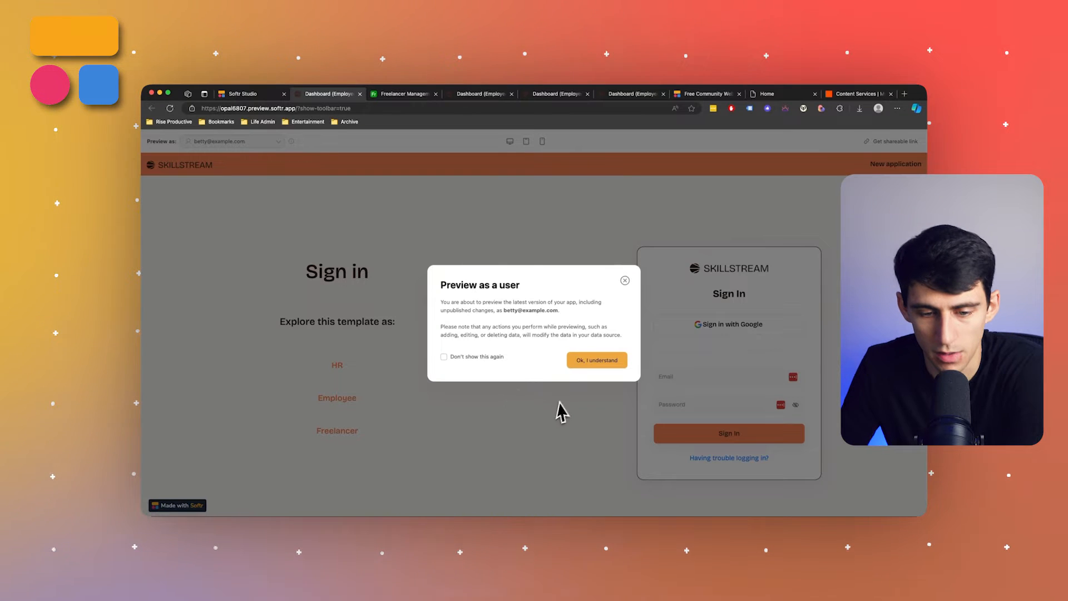
click(595, 360)
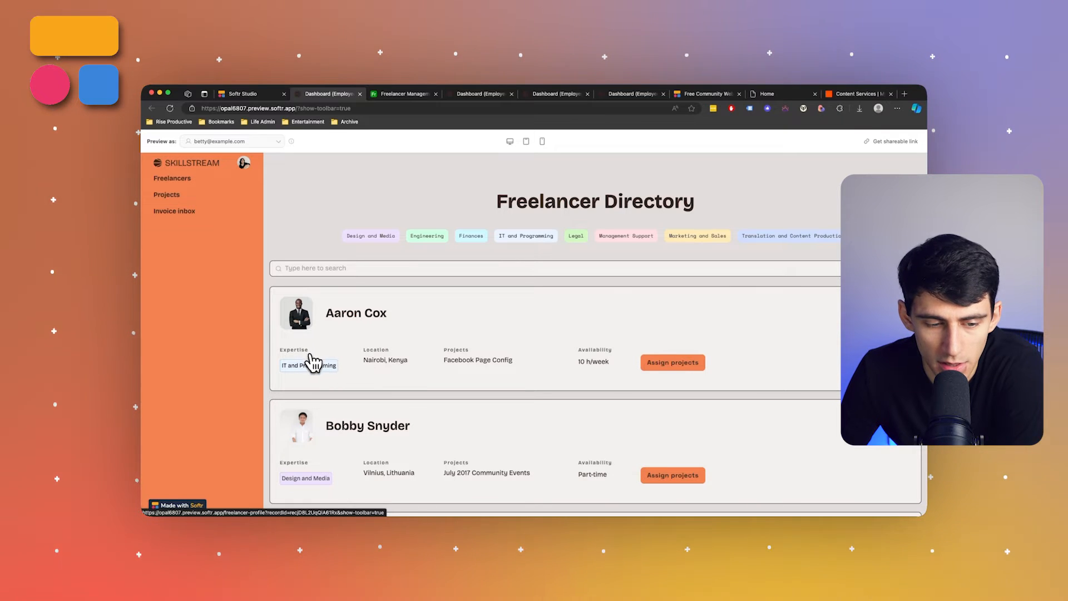
mouse_move(422, 336)
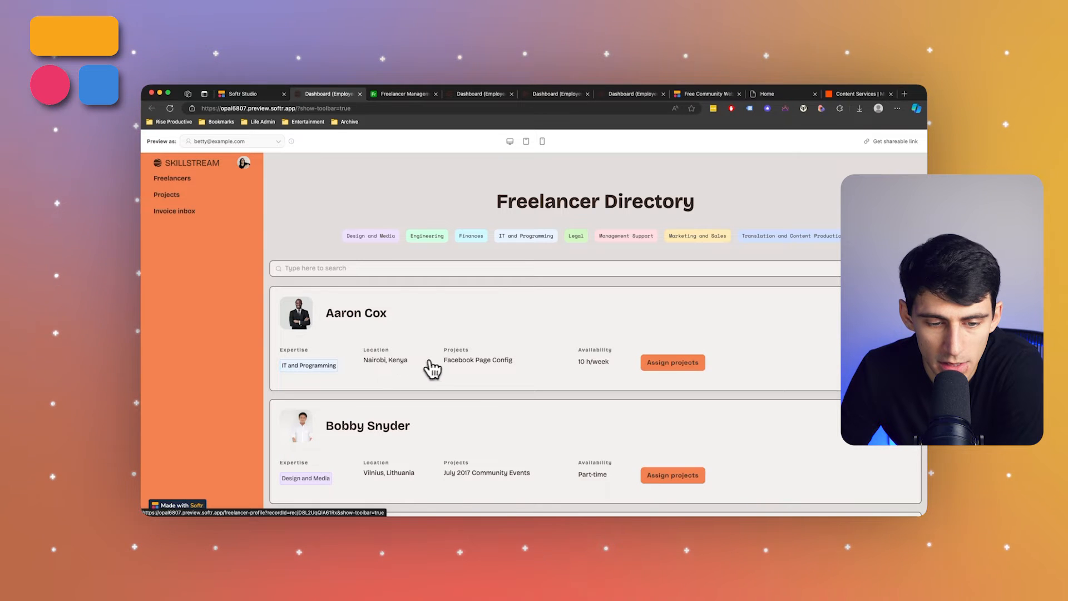
mouse_move(469, 374)
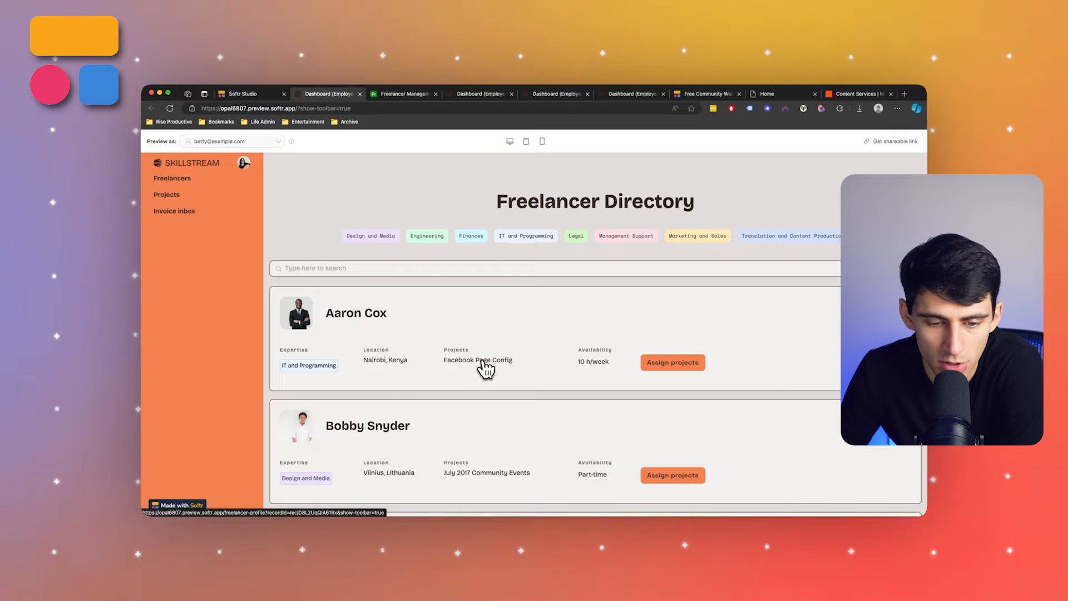
mouse_move(596, 368)
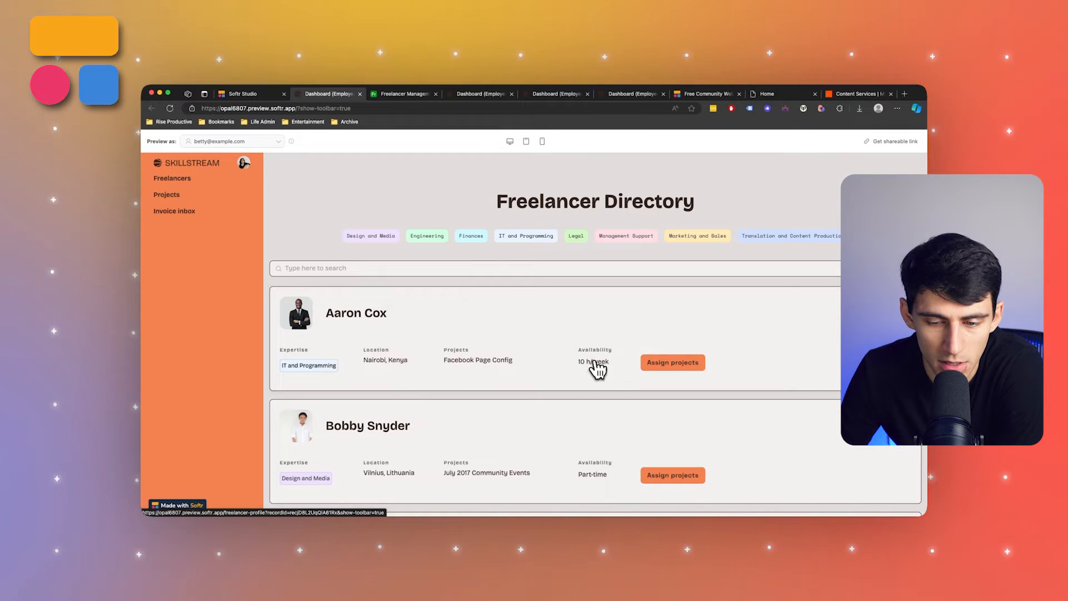
click(671, 362)
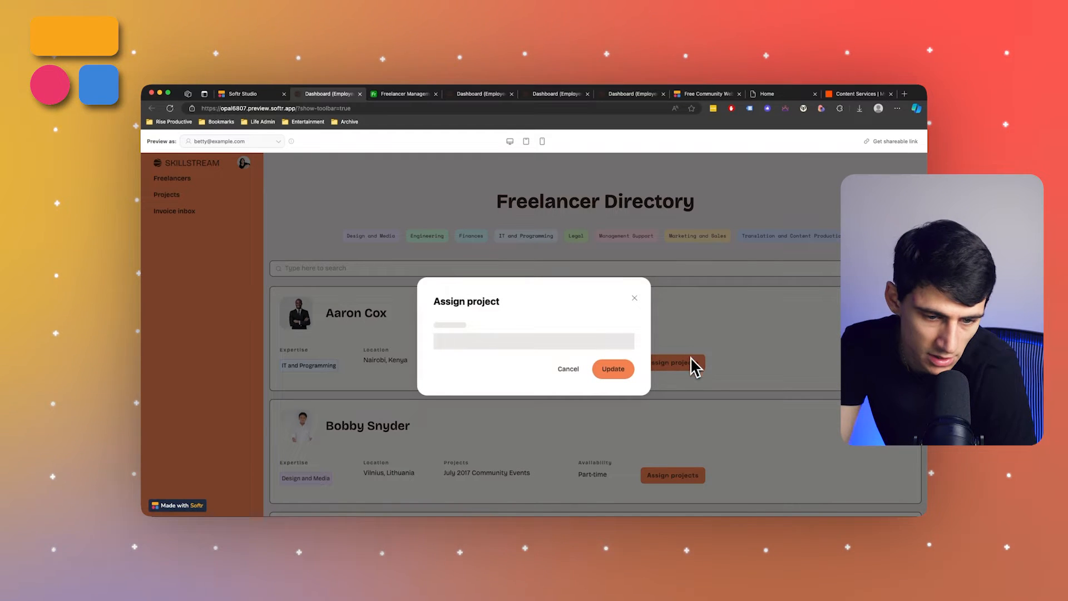
click(531, 340)
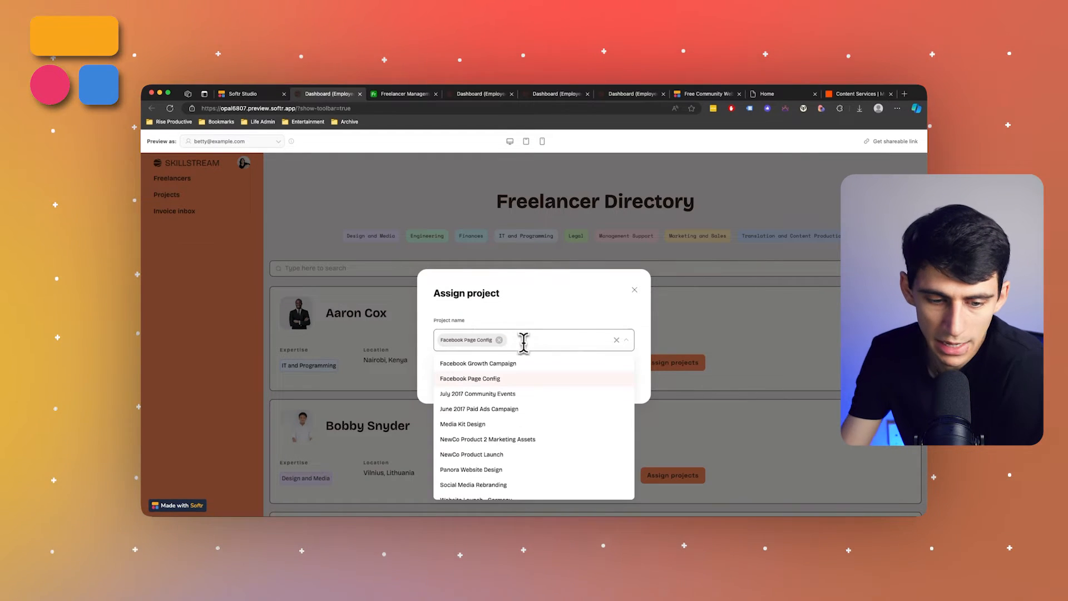
scroll(down, 3)
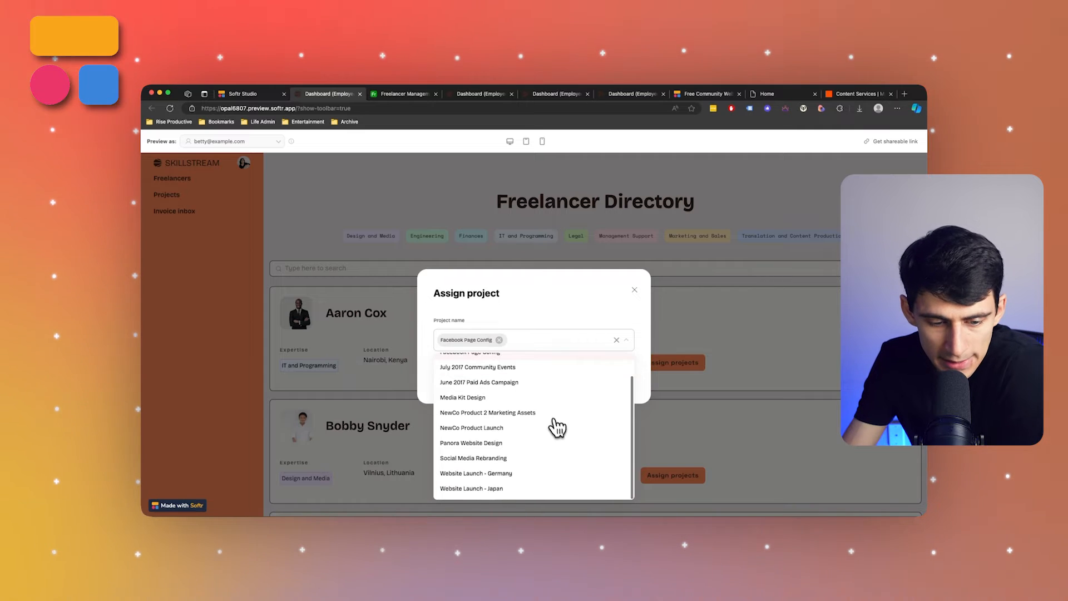
click(471, 427)
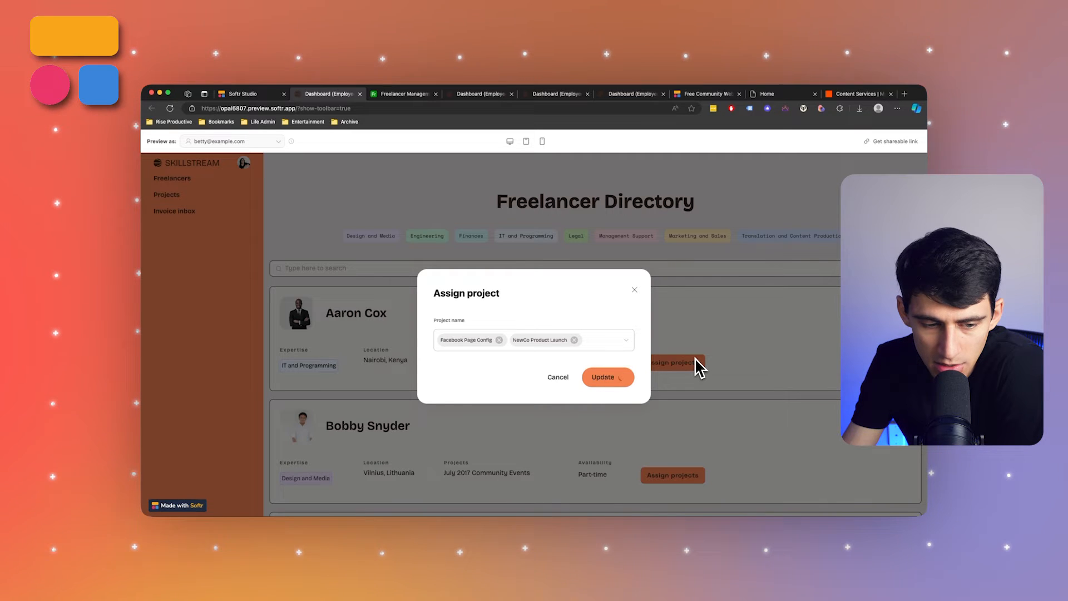
click(607, 376)
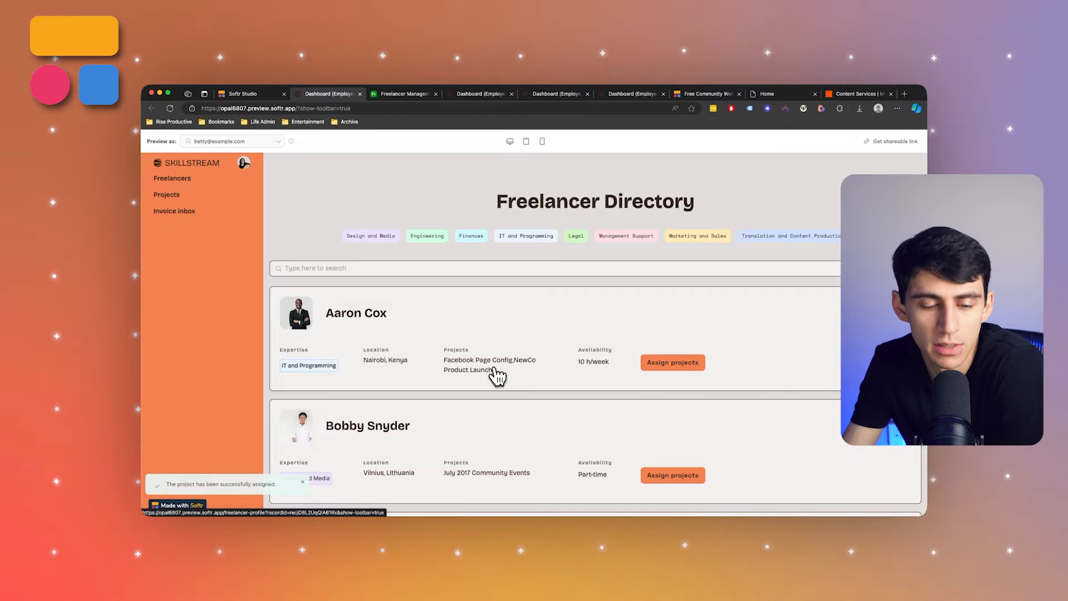
click(497, 373)
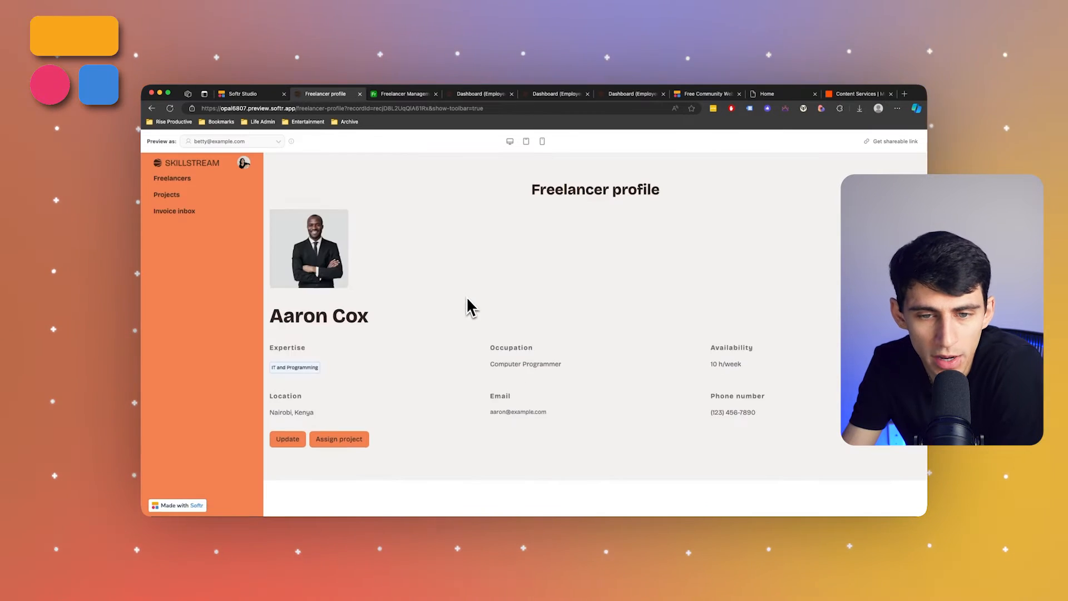
scroll(down, 3)
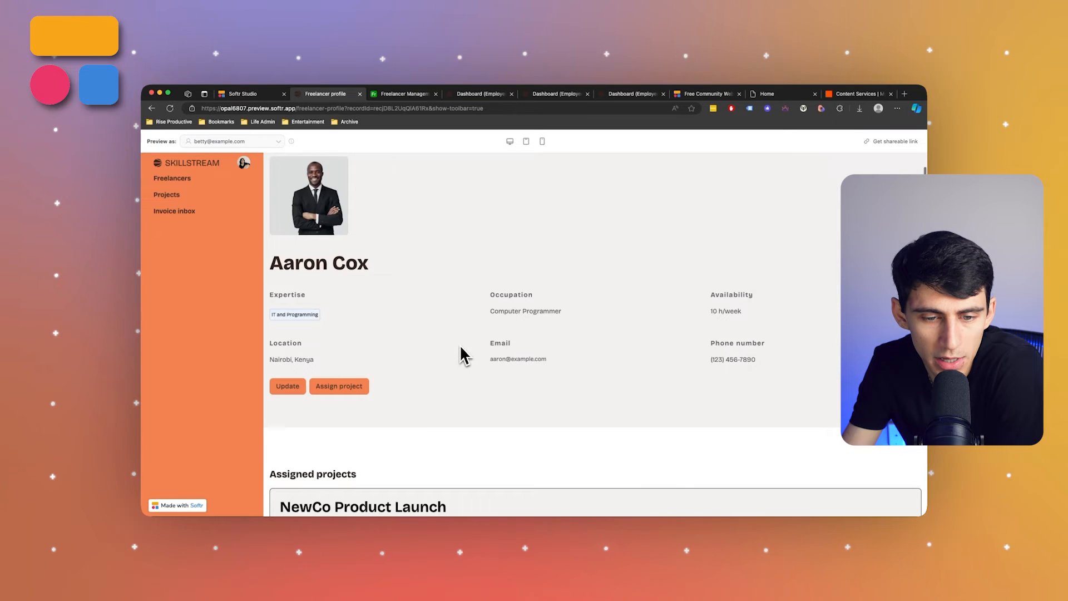
click(287, 385)
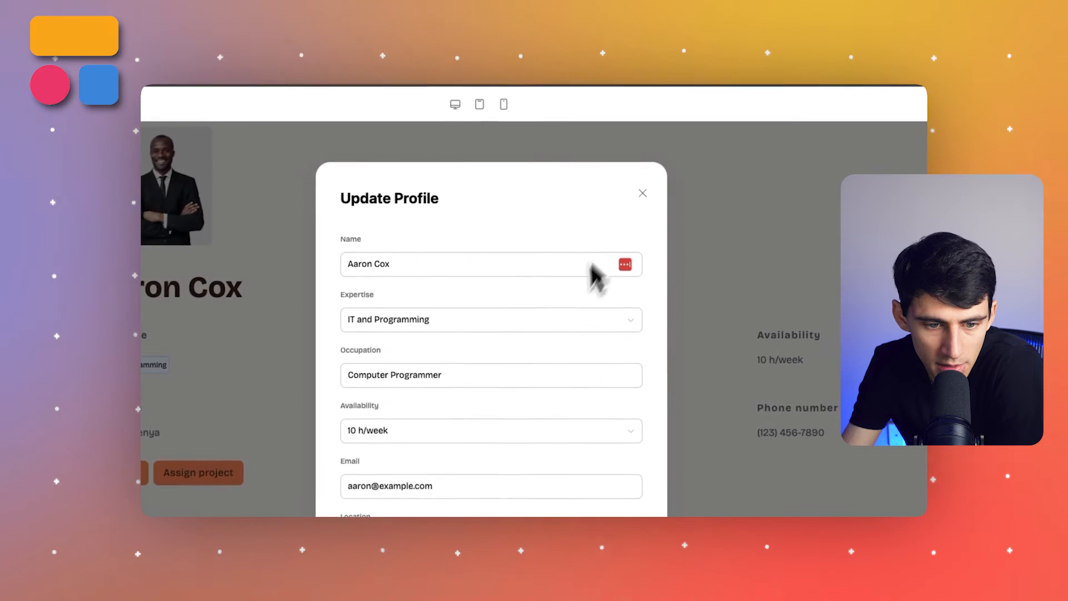
click(641, 193)
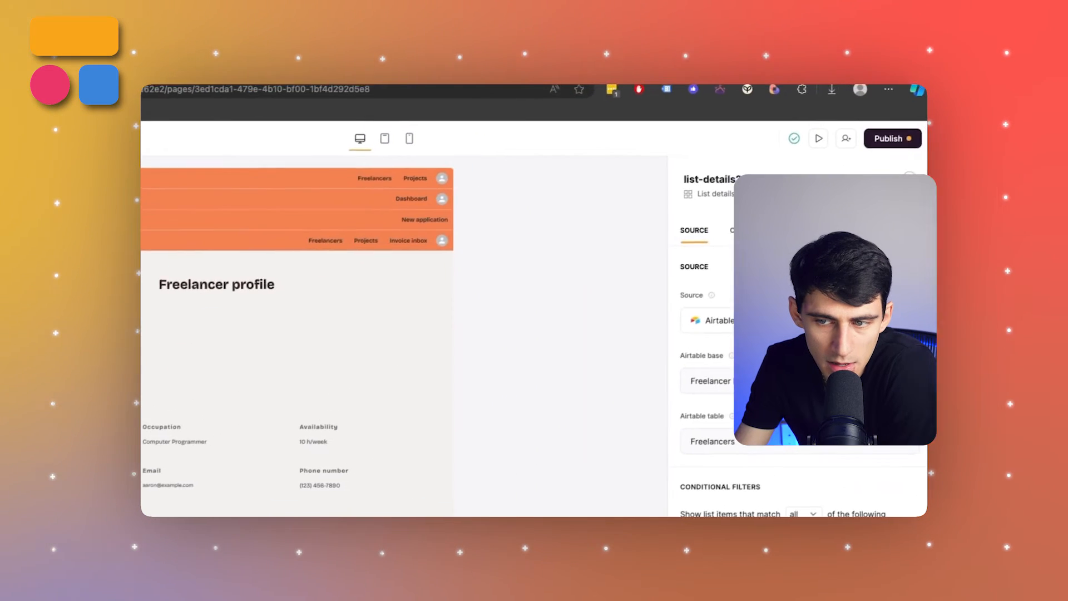
click(792, 233)
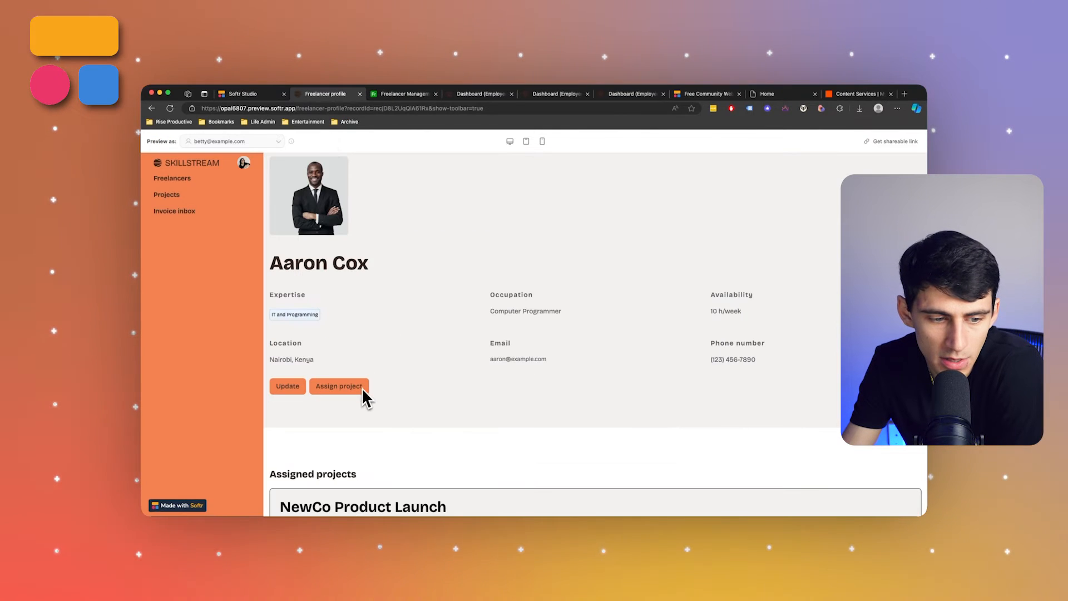
Step: Scroll the live profile preview, then inspect the Feedback list's source settings in the builder
scroll(down, 3)
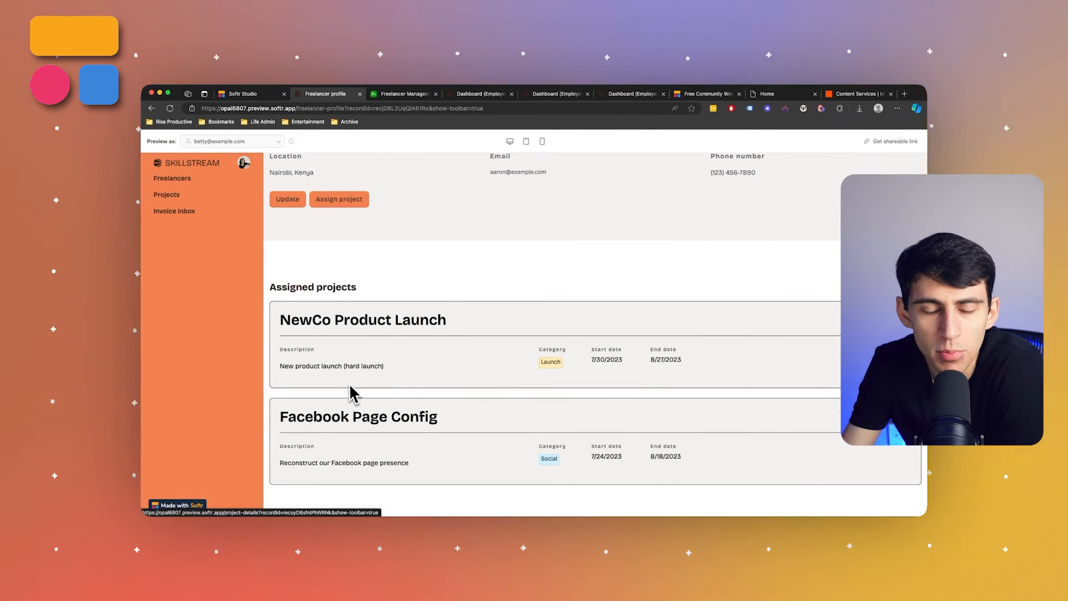
scroll(down, 3)
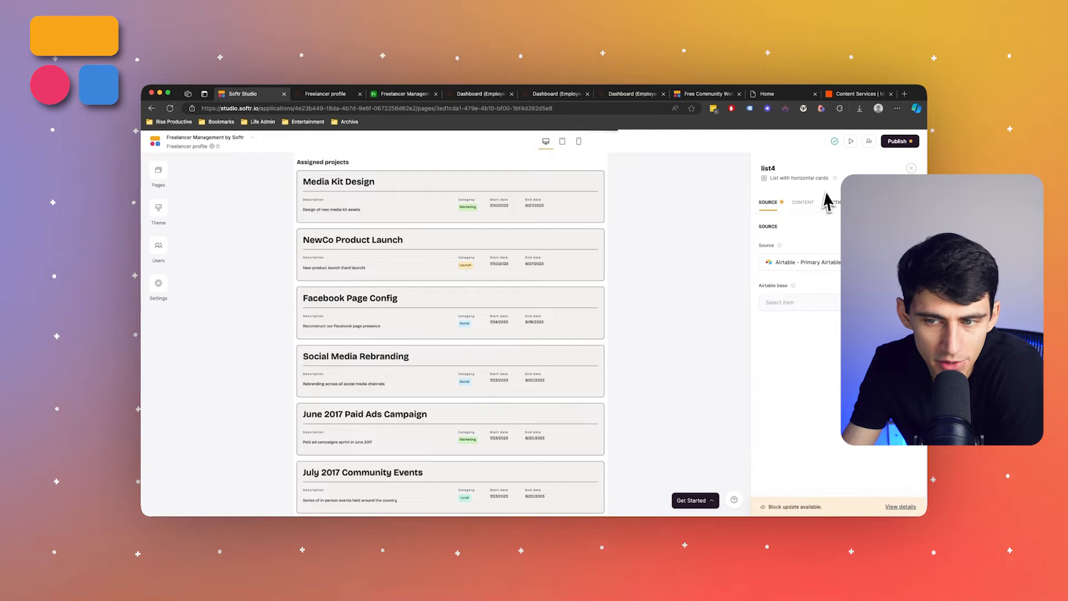
click(802, 201)
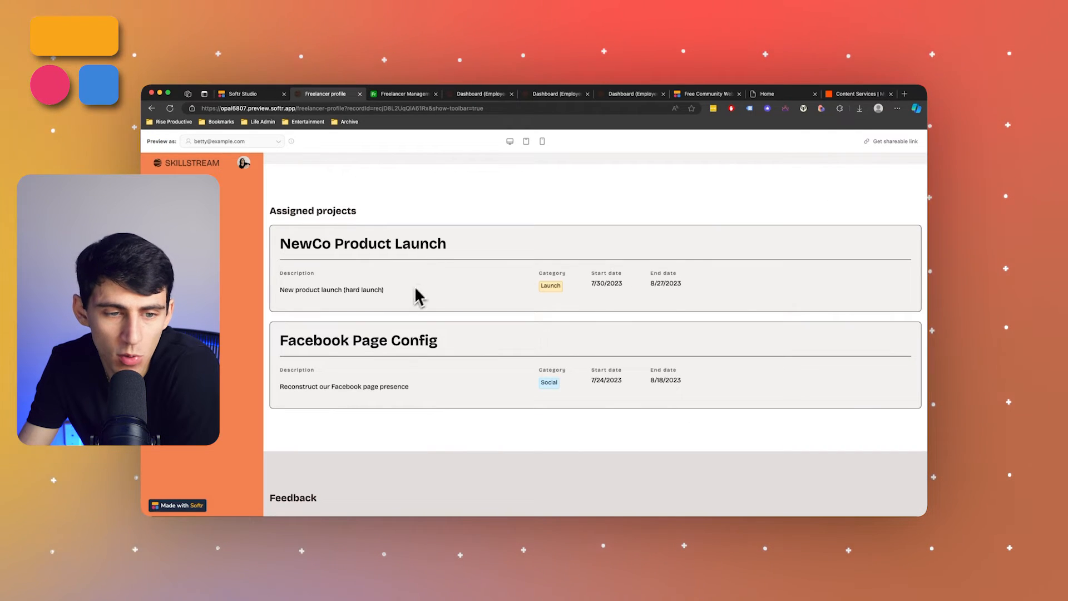
click(244, 93)
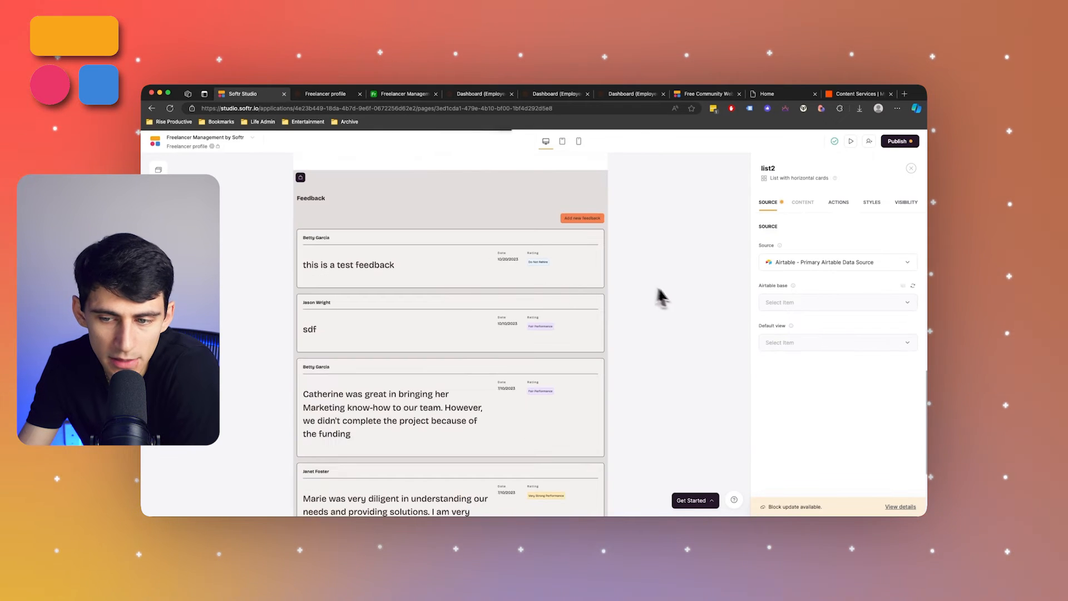
Step: Review the Feedback list's conditional filter and return to the profile preview's feedback form
scroll(down, 3)
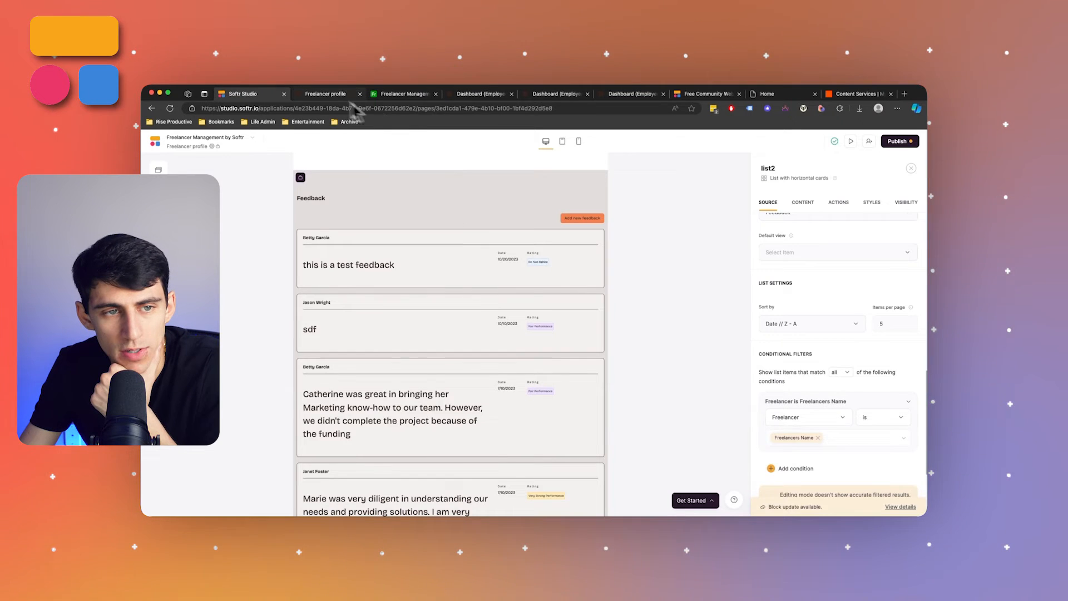
click(326, 94)
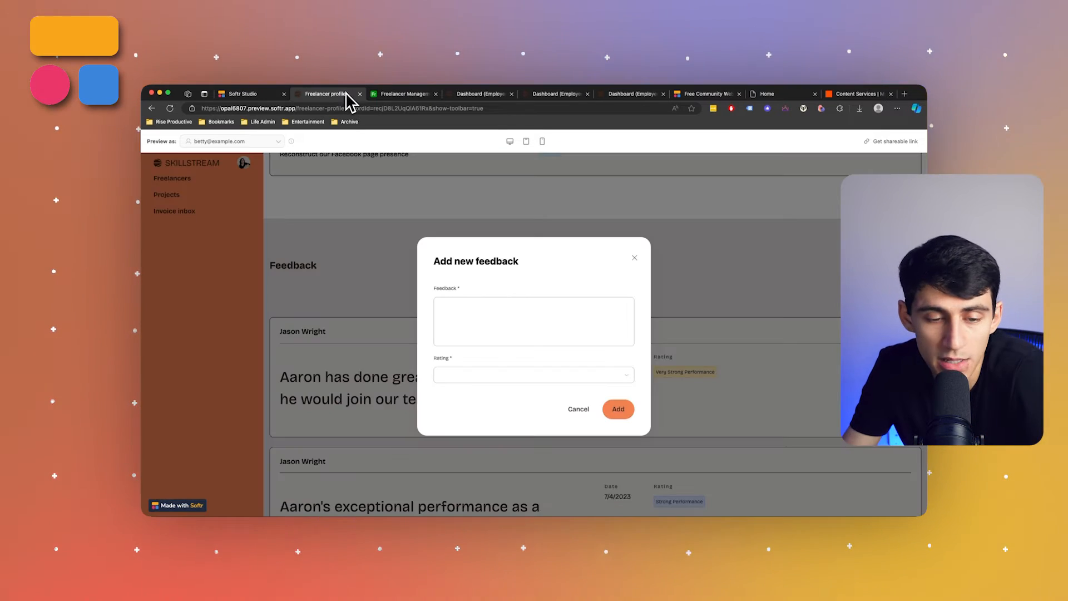
Step: Cancel the feedback form and open NewCo Product Launch details listing $600 and $200 invoices
click(534, 374)
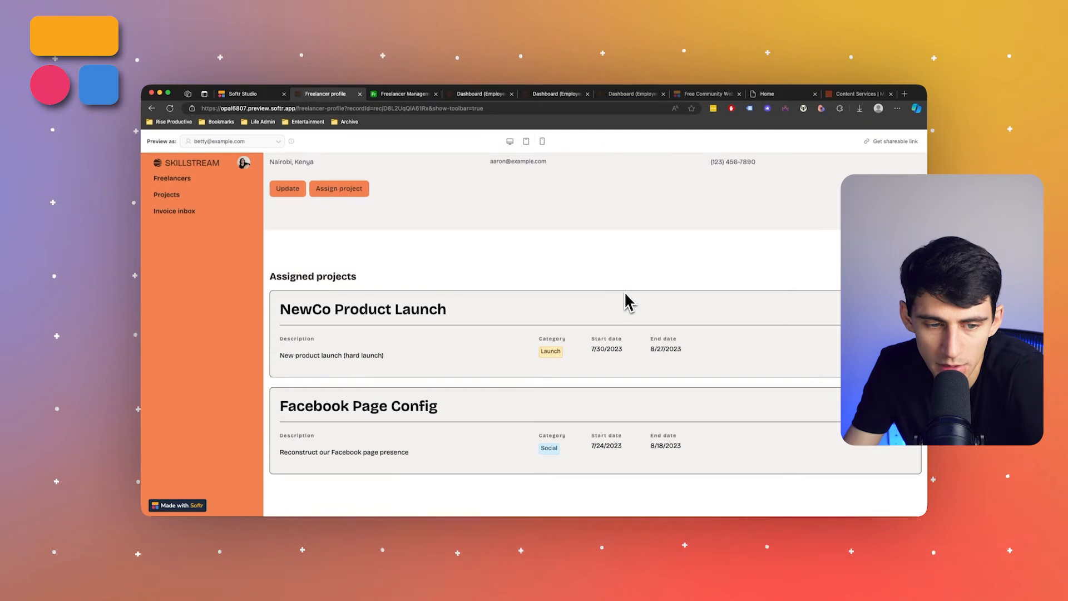
click(362, 309)
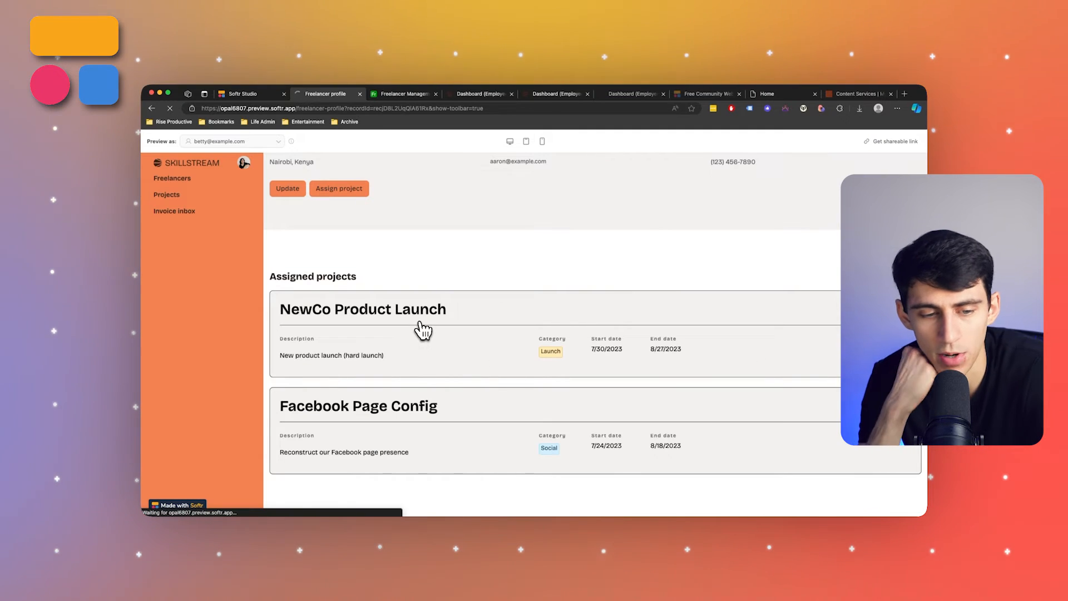
click(362, 309)
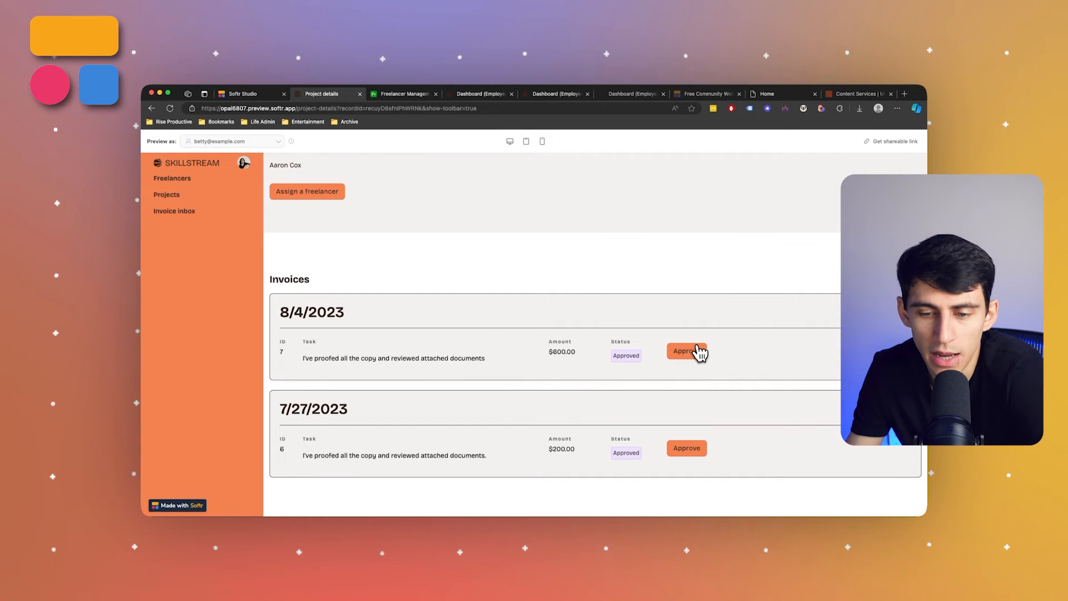
Step: Approve the $600 invoice dated 8/4/2023 and search the Projects list for 'Newco'
click(686, 351)
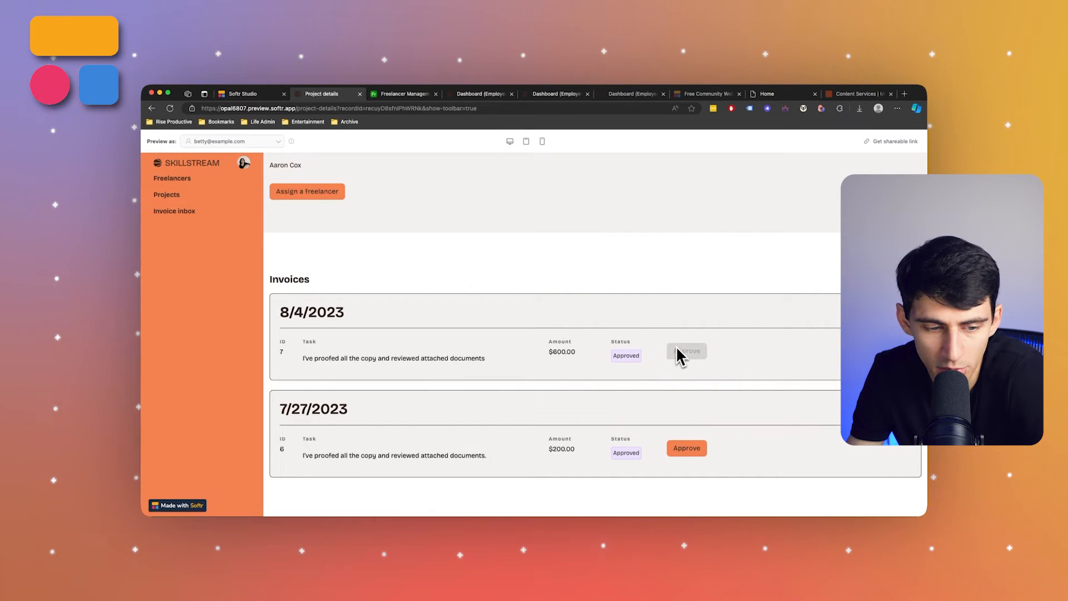
click(687, 351)
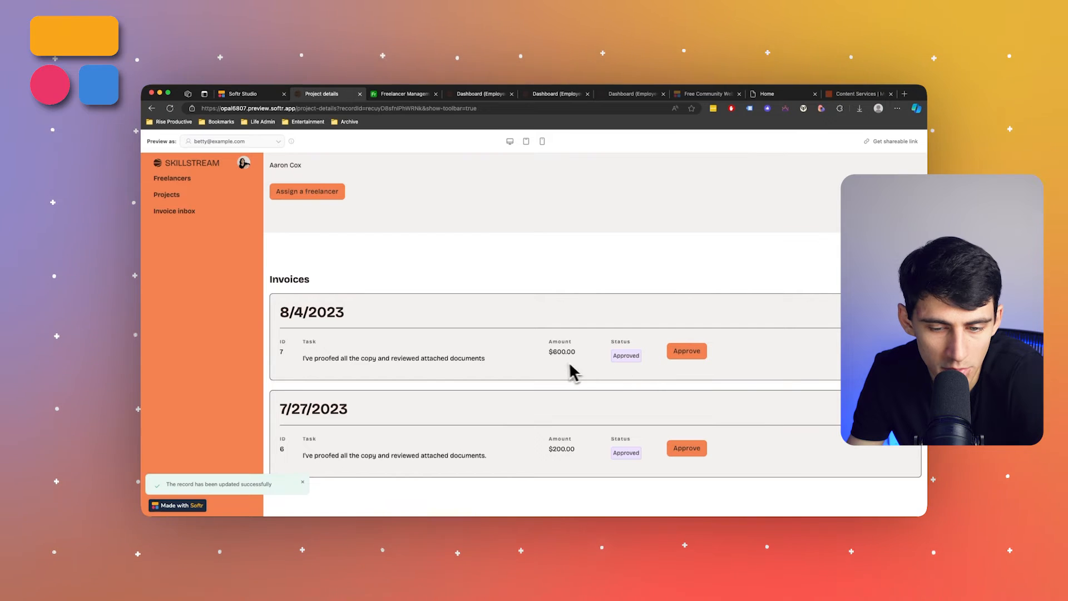
mouse_move(258, 239)
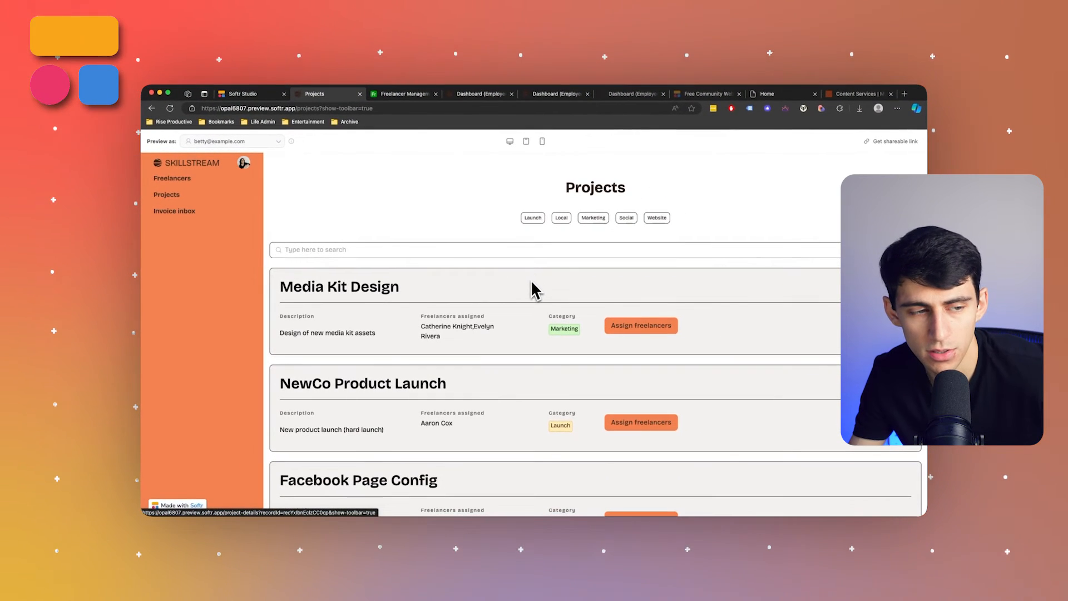
mouse_move(719, 221)
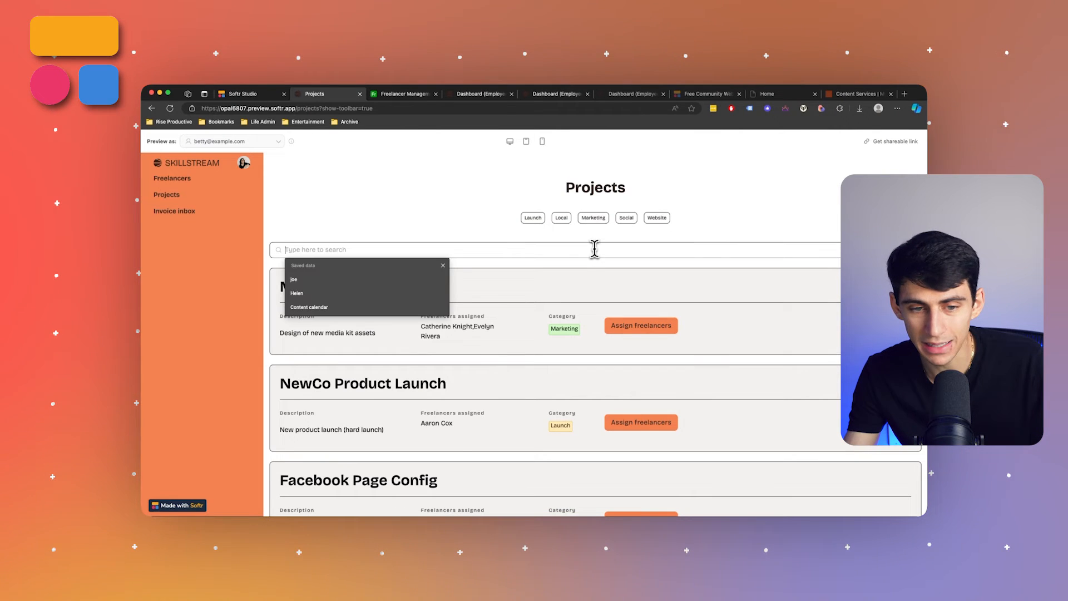
text(Newco)
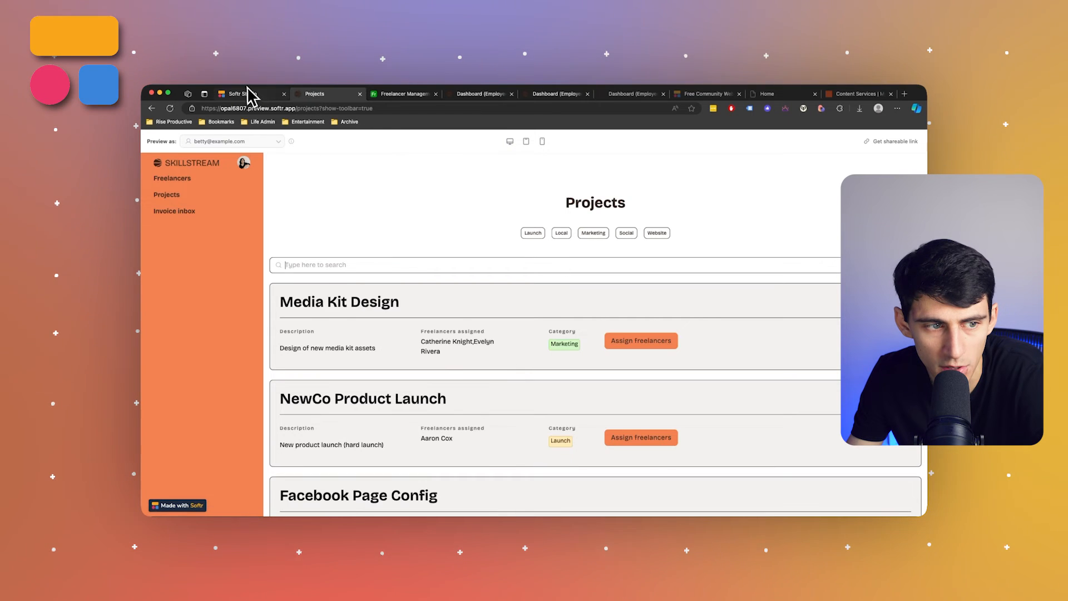
Step: Check which fields the Projects list's Search by option covers, then open a live preview
click(245, 94)
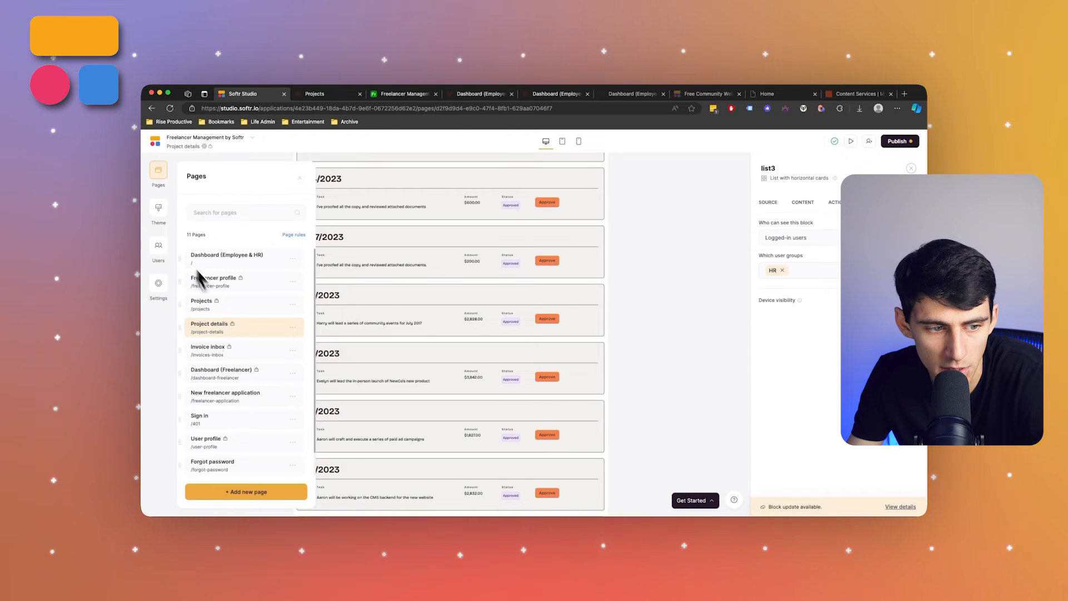
click(202, 303)
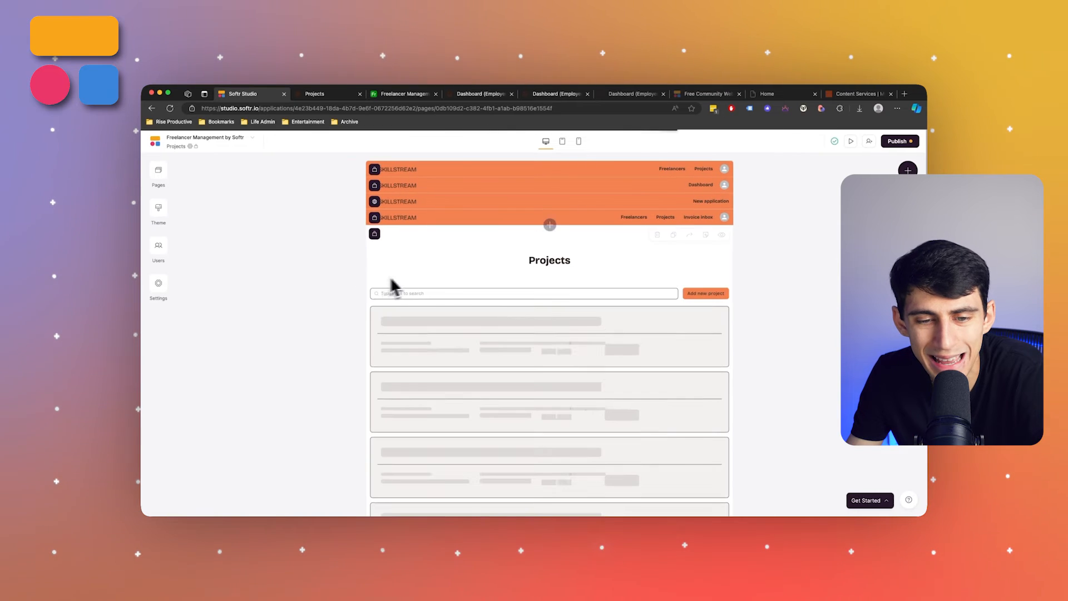
click(549, 335)
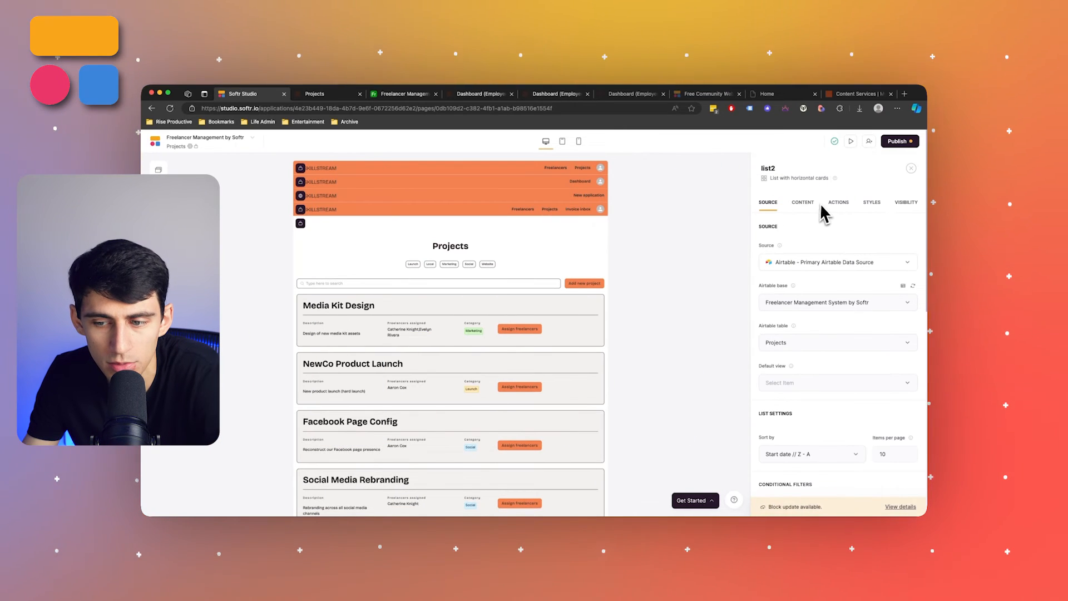
click(802, 203)
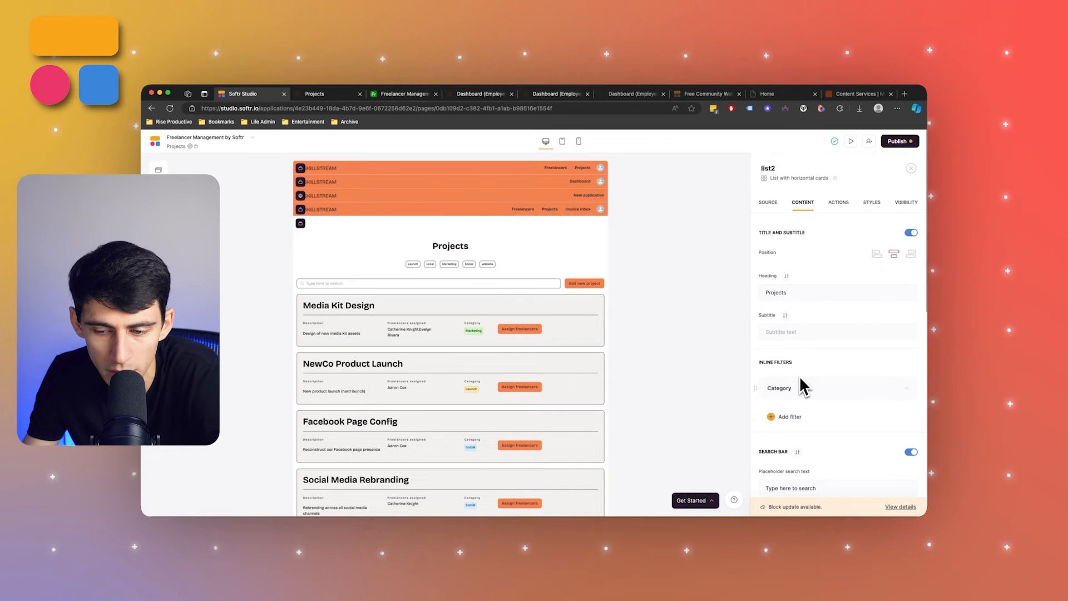
scroll(down, 3)
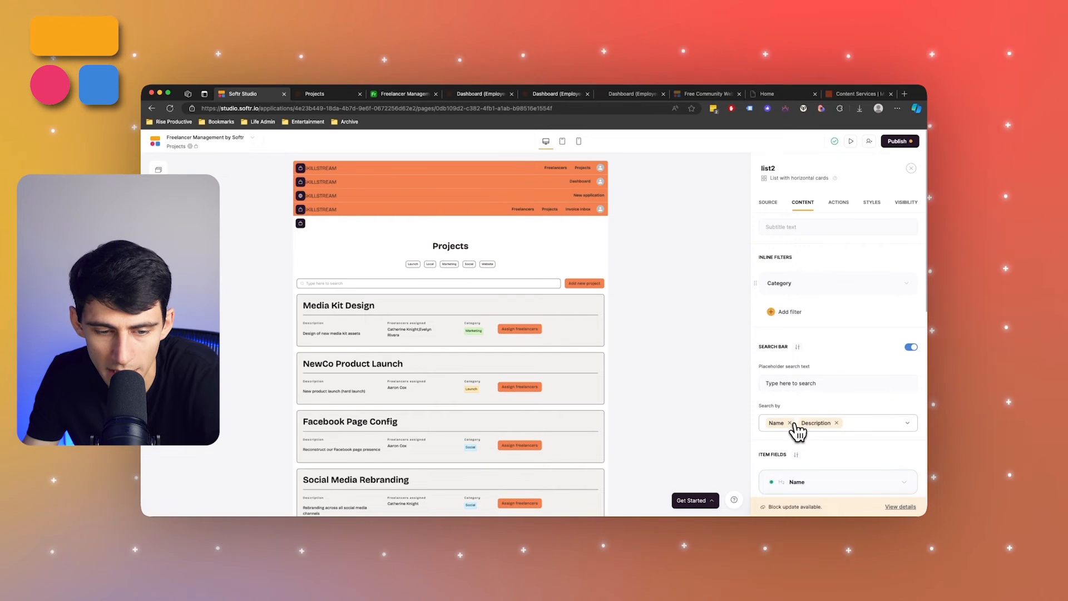
click(906, 422)
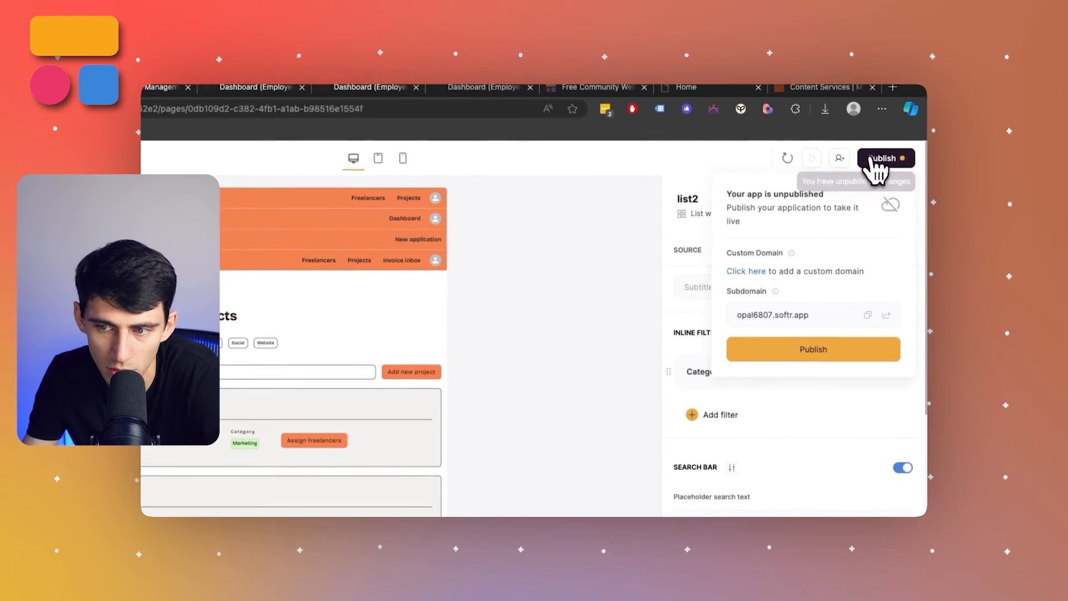
click(812, 349)
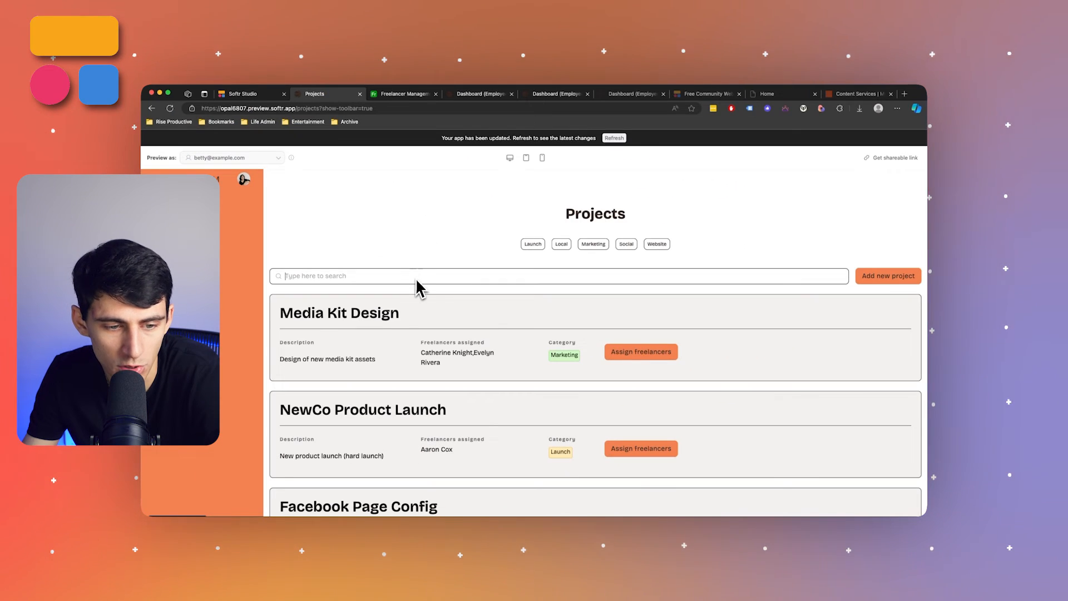
Step: Search projects for 'Design', narrowing to two matches, and open the add-project form
text(Design)
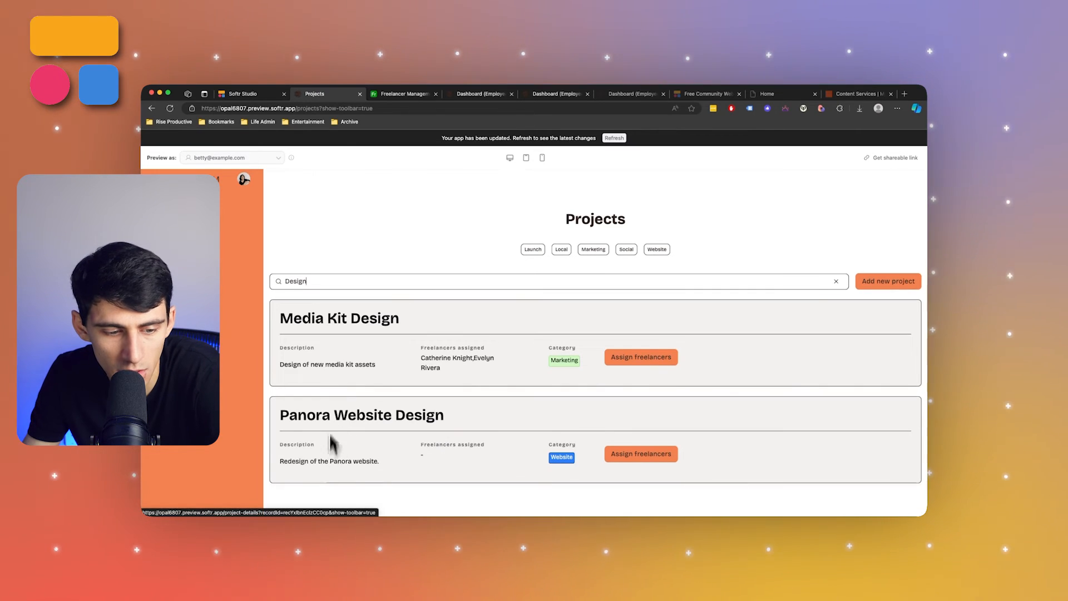
mouse_move(358, 344)
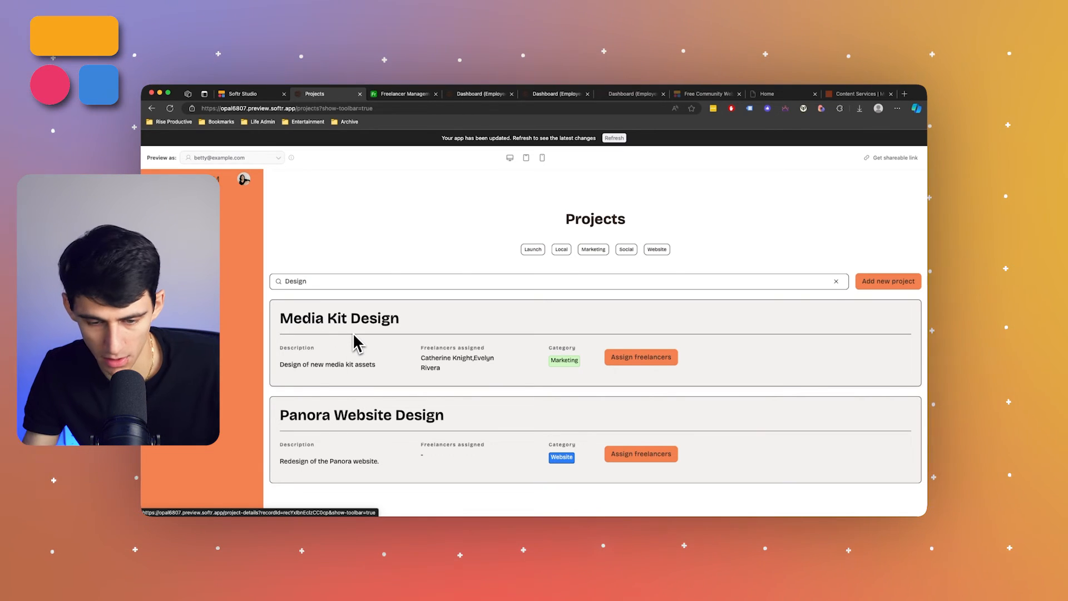
click(888, 280)
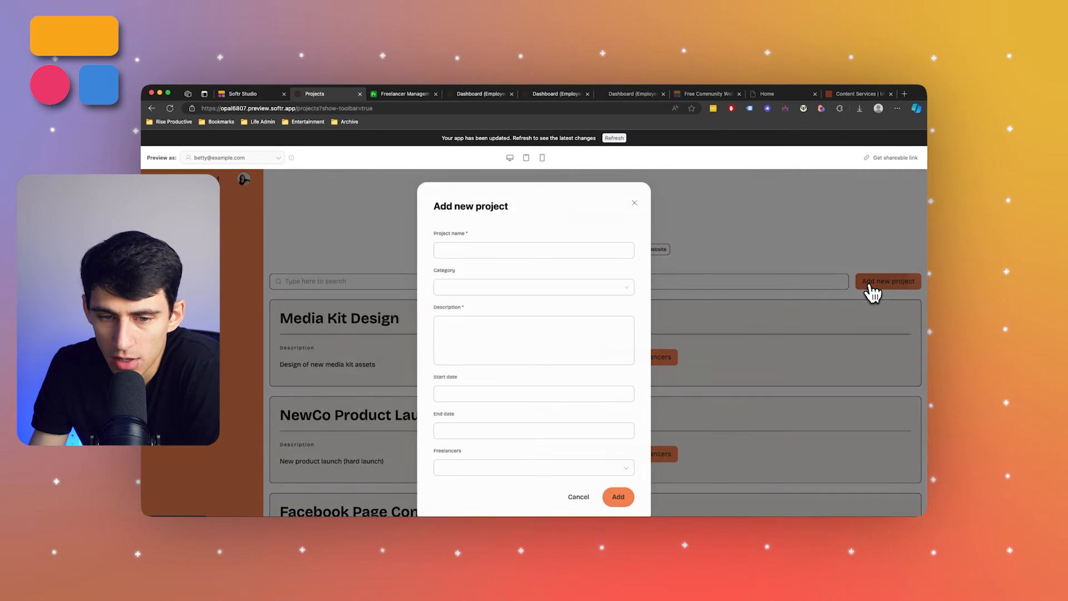
Step: Confirm Add new project is visible only to Employees and HR, then dismiss the form
click(245, 94)
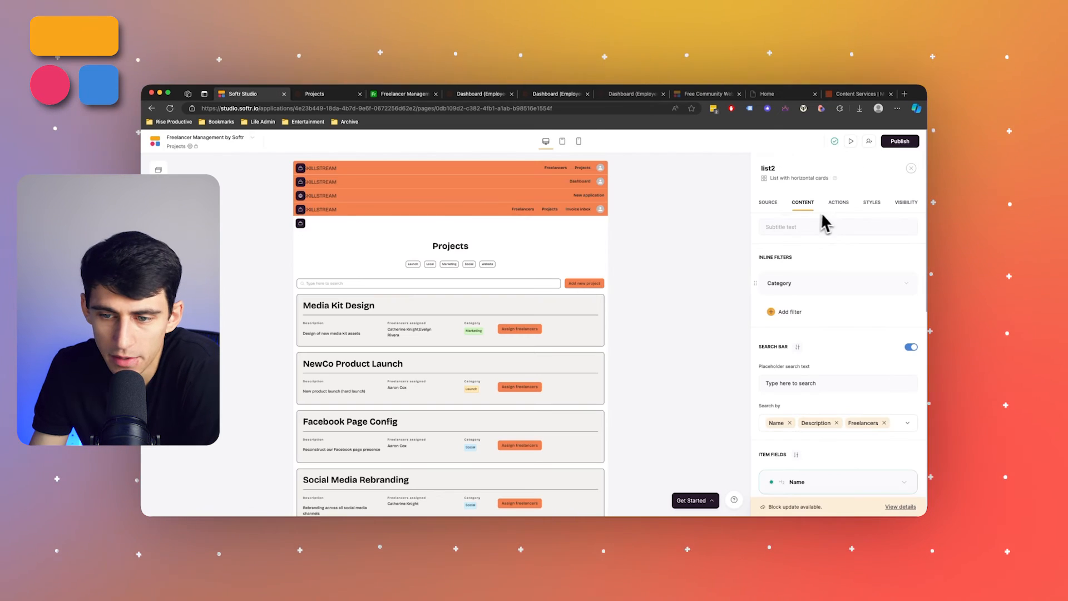
click(838, 201)
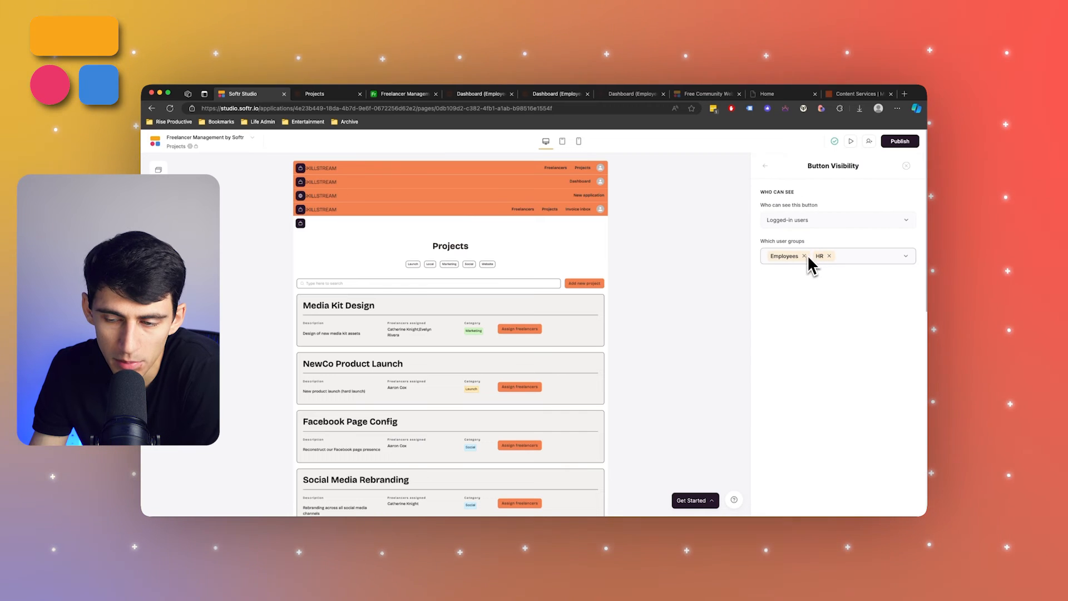
scroll(down, 3)
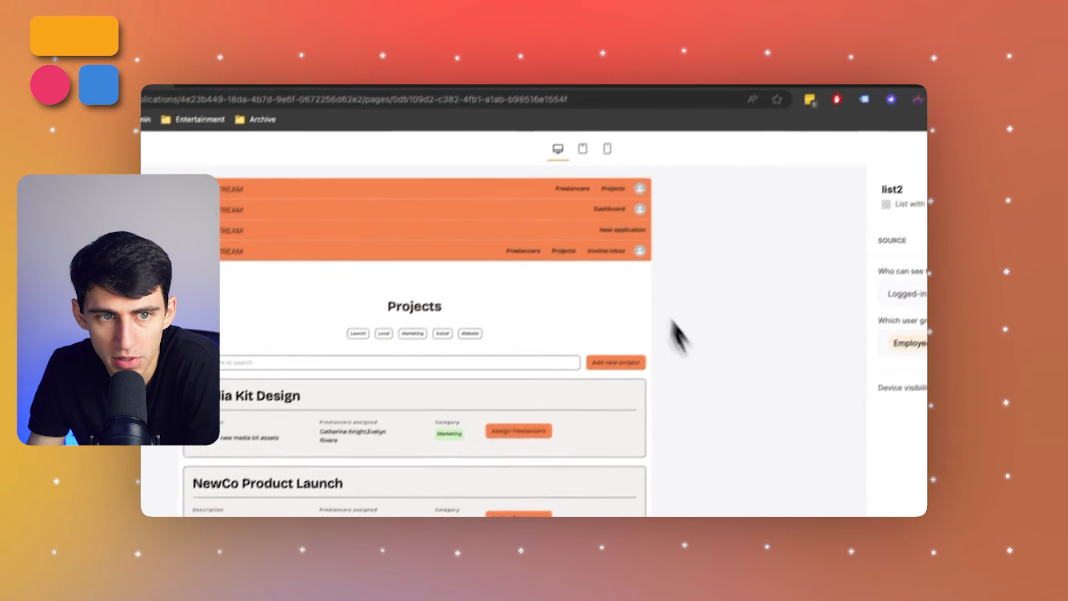
click(613, 361)
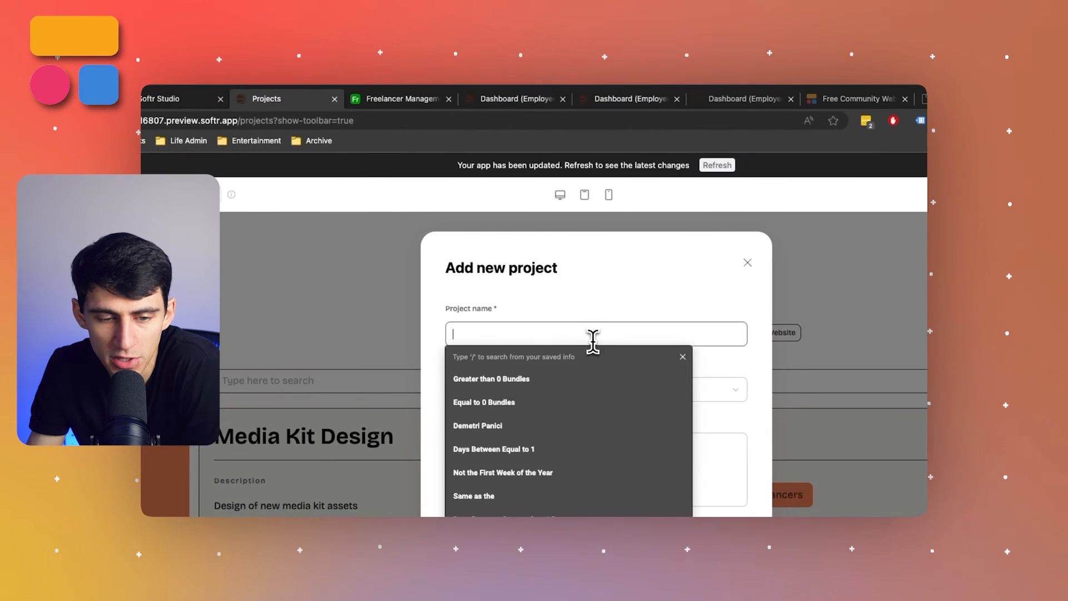
click(747, 262)
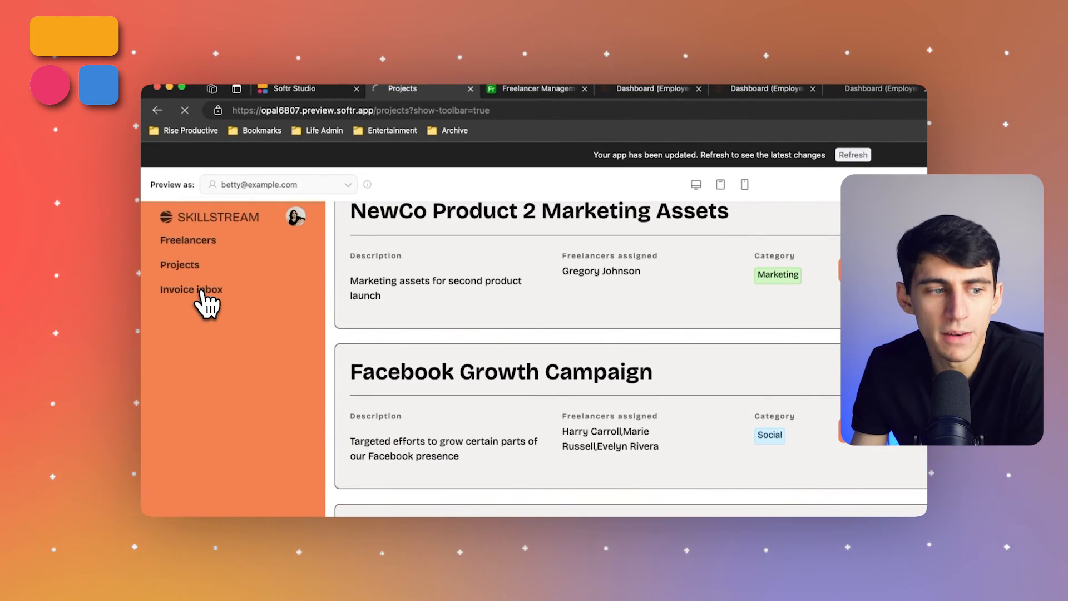
click(190, 288)
text(sny)
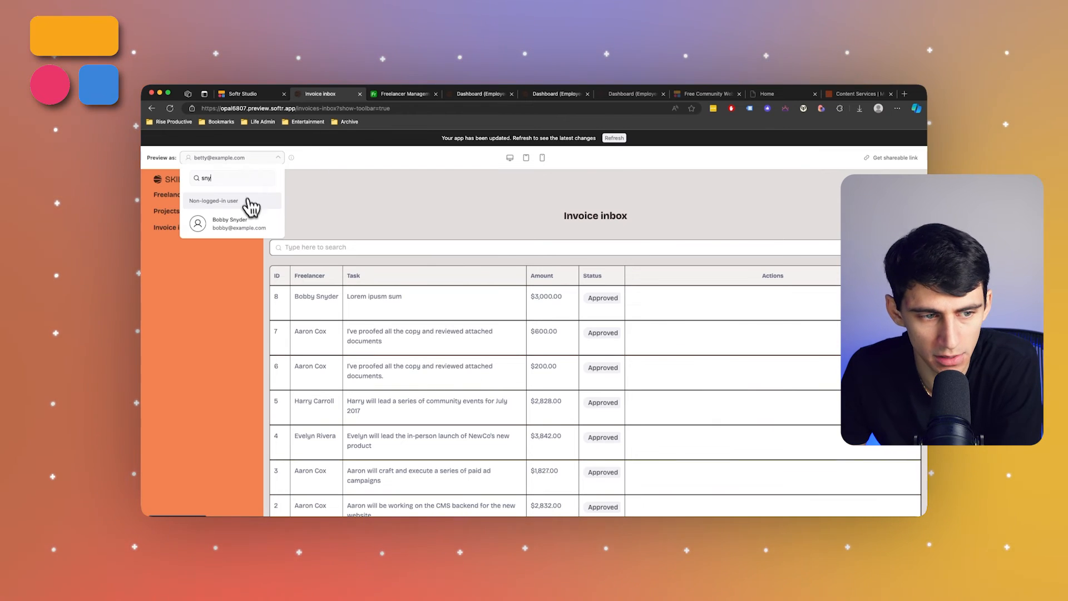
click(229, 222)
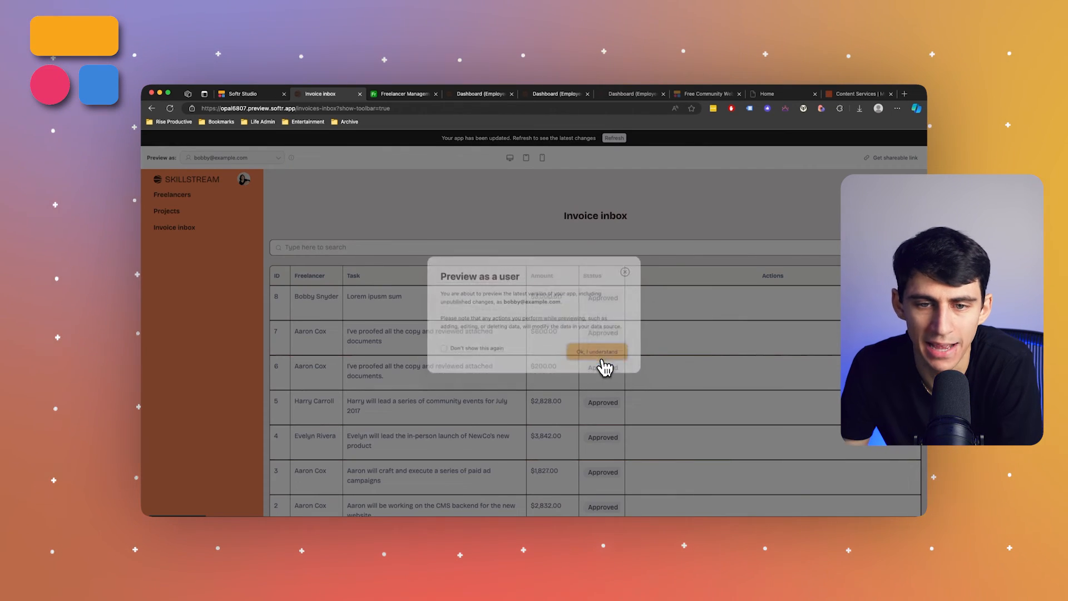
click(595, 351)
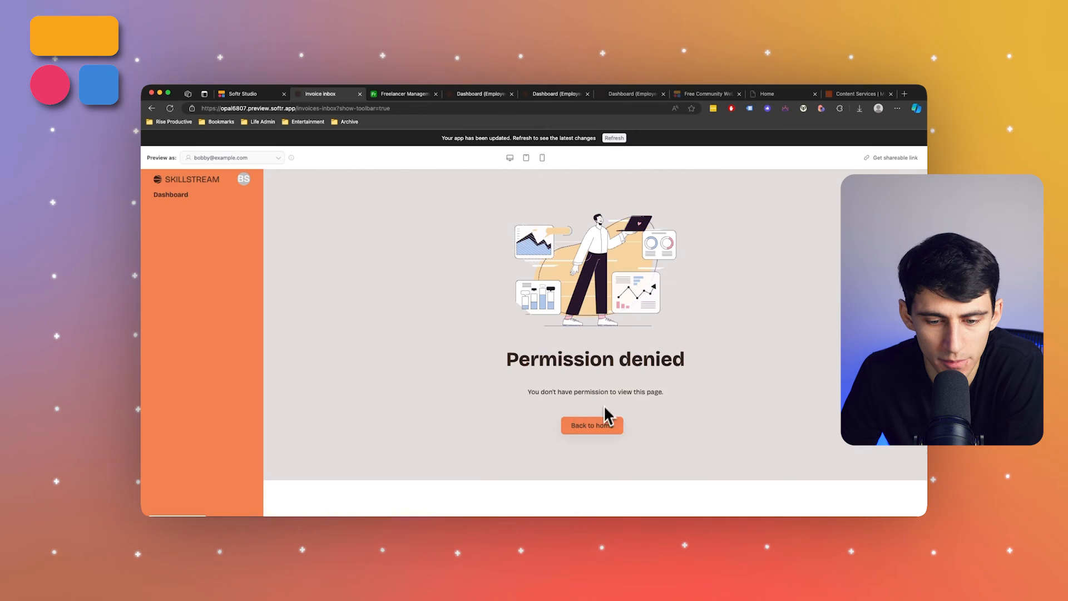
click(591, 424)
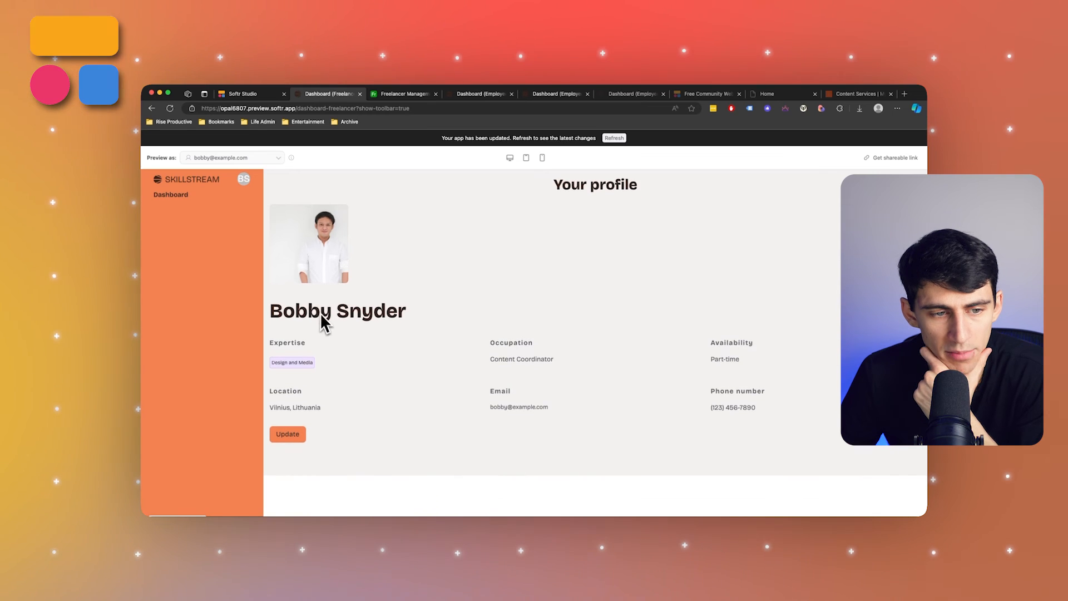
scroll(down, 3)
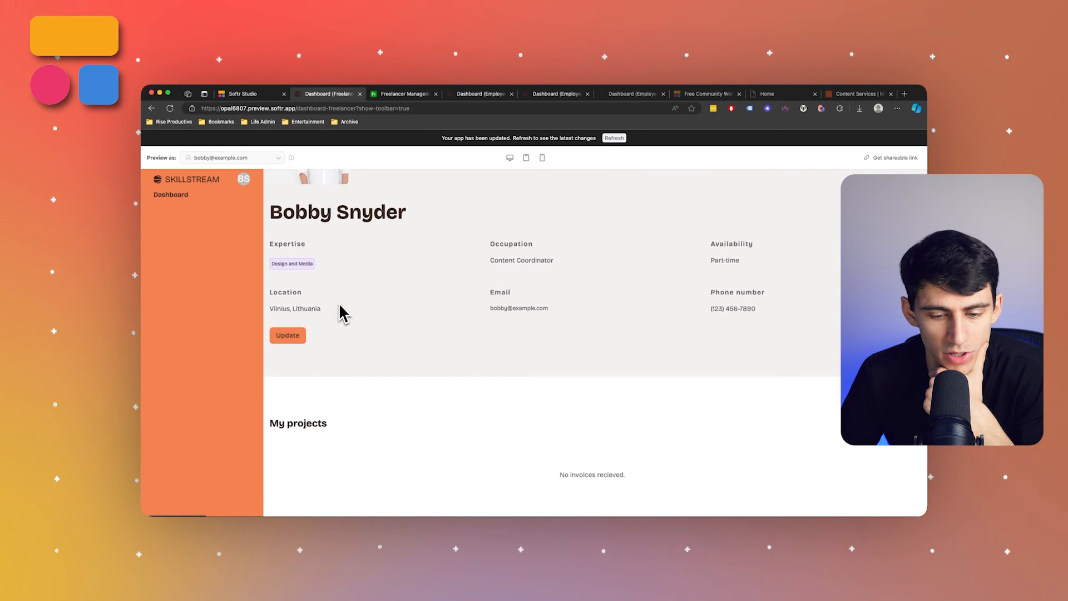
scroll(down, 3)
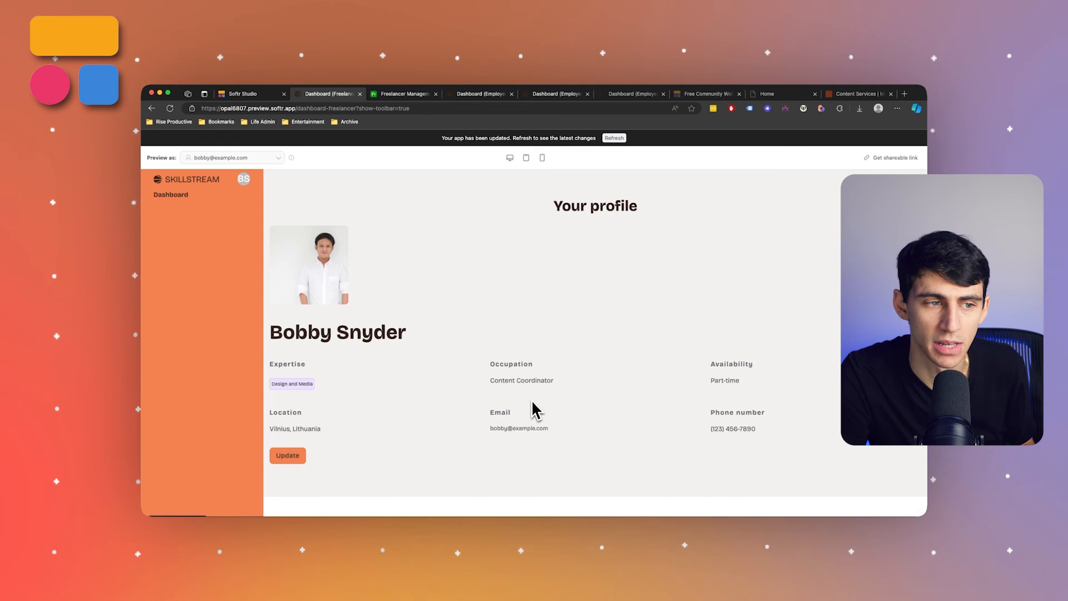
scroll(down, 3)
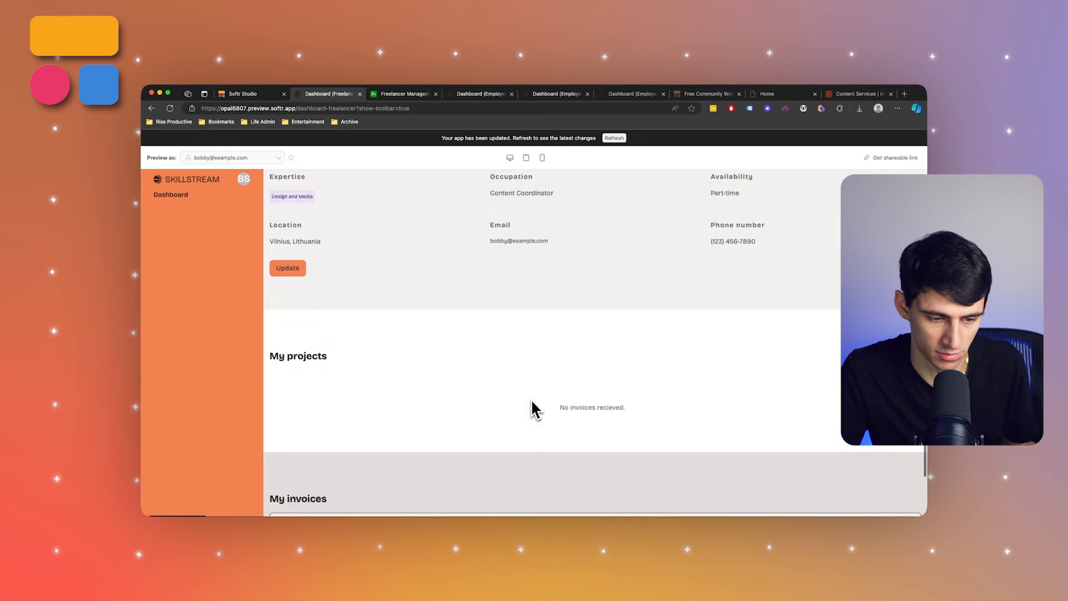
scroll(down, 3)
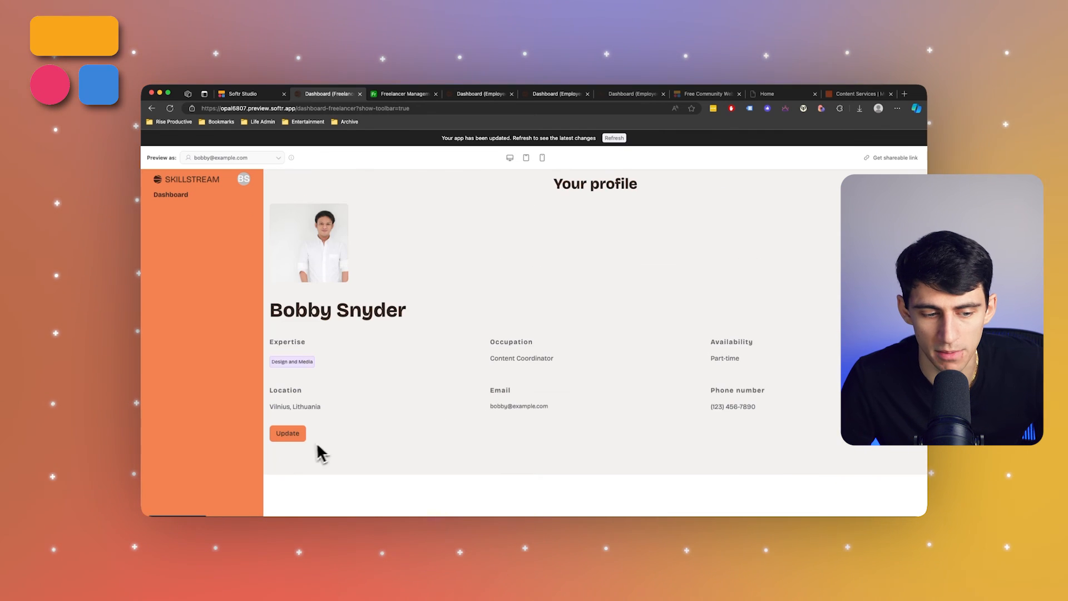
click(287, 433)
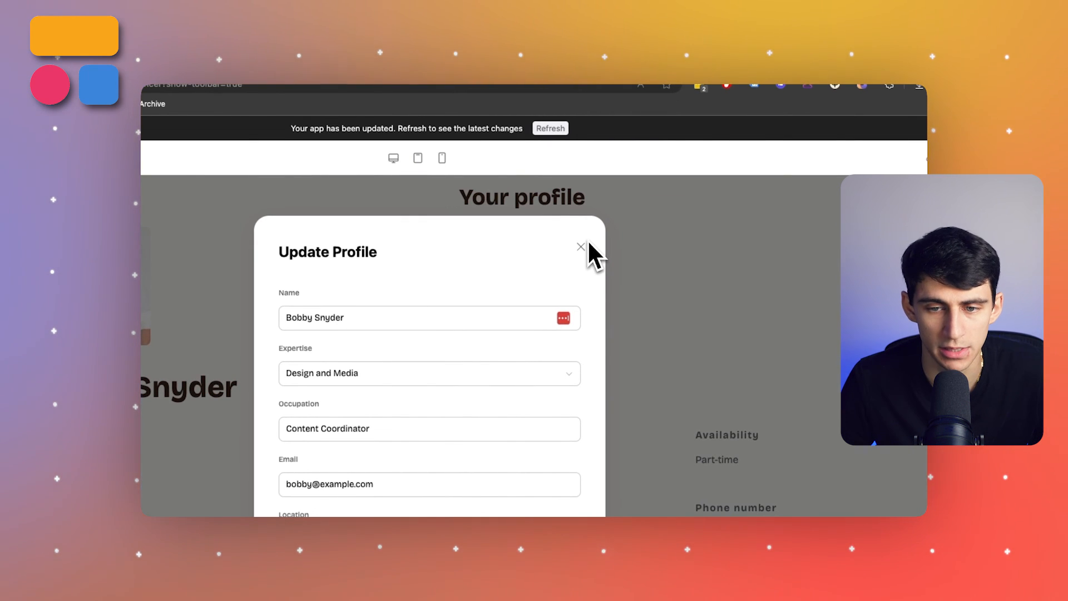
click(580, 246)
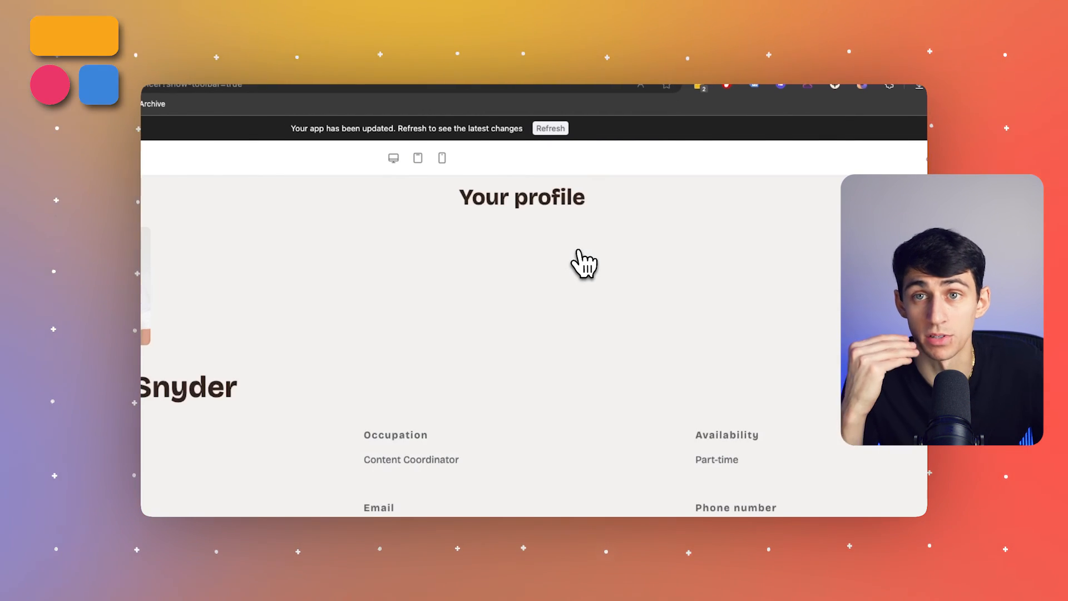